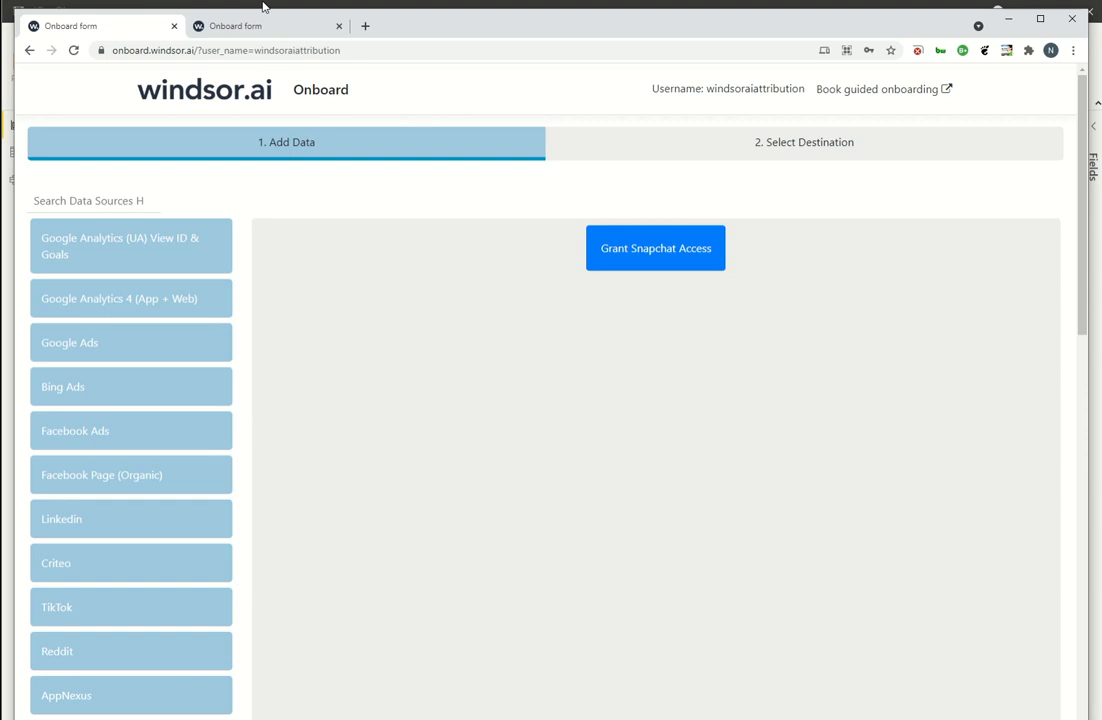
{"action": "mouse_move", "coordinate": [300, 4]}
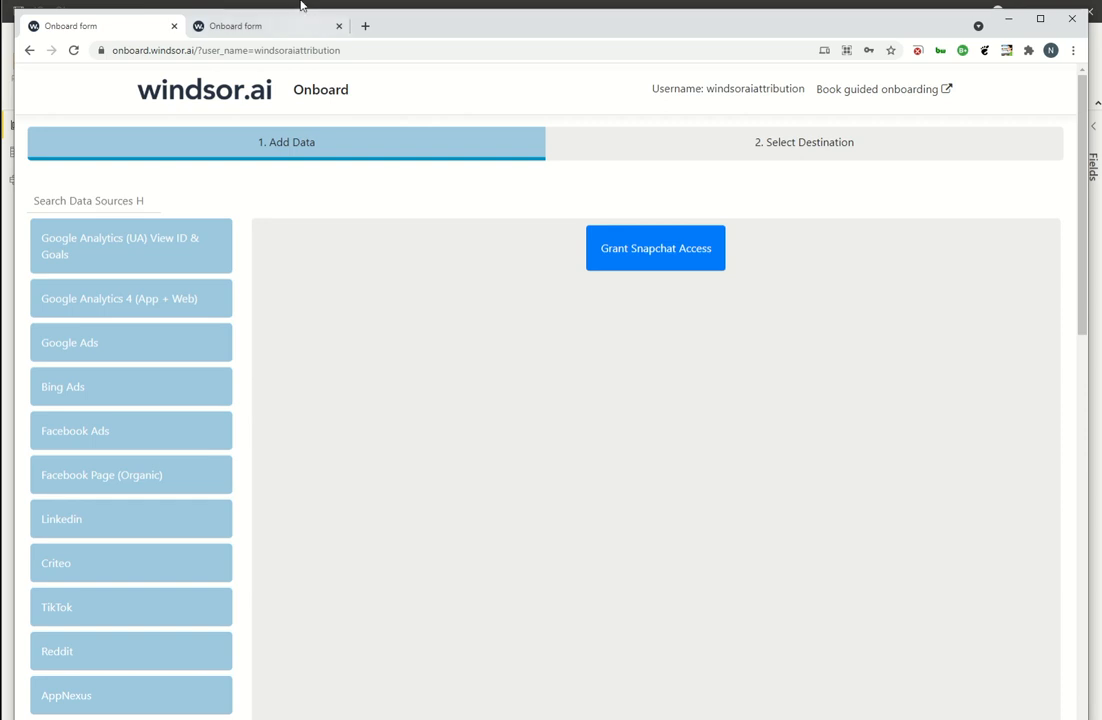
Select the windsor.ai Onboard page address in the browser.
{"action": "left_click", "coordinate": [224, 50]}
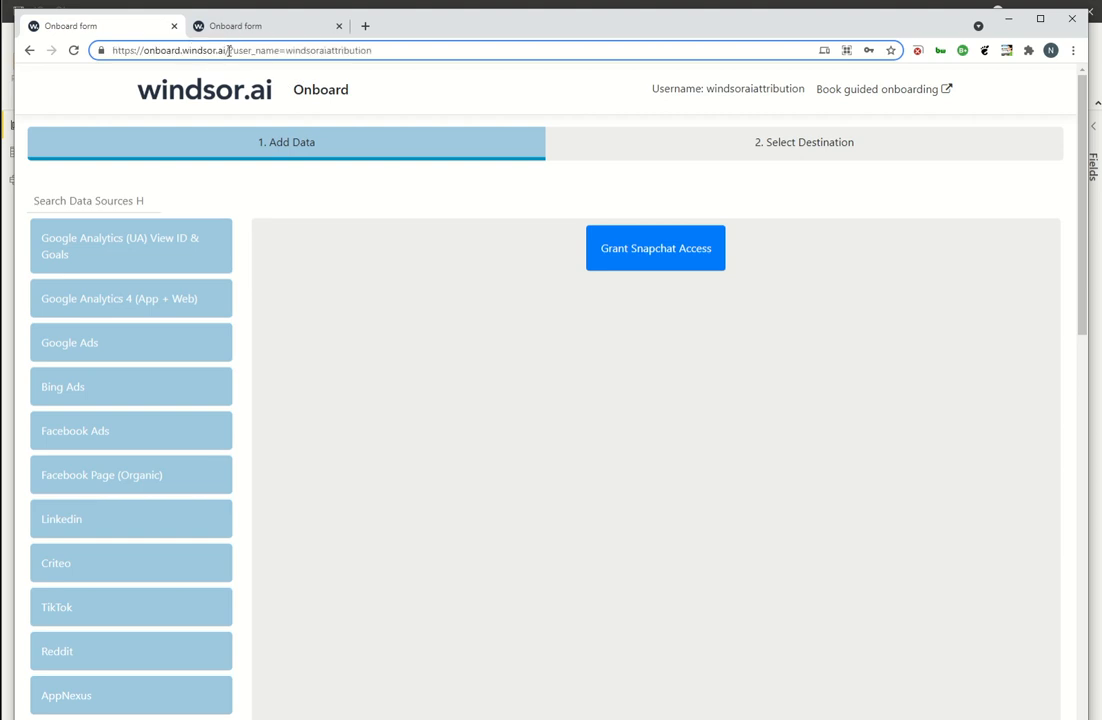
{"action": "left_click", "coordinate": [240, 50]}
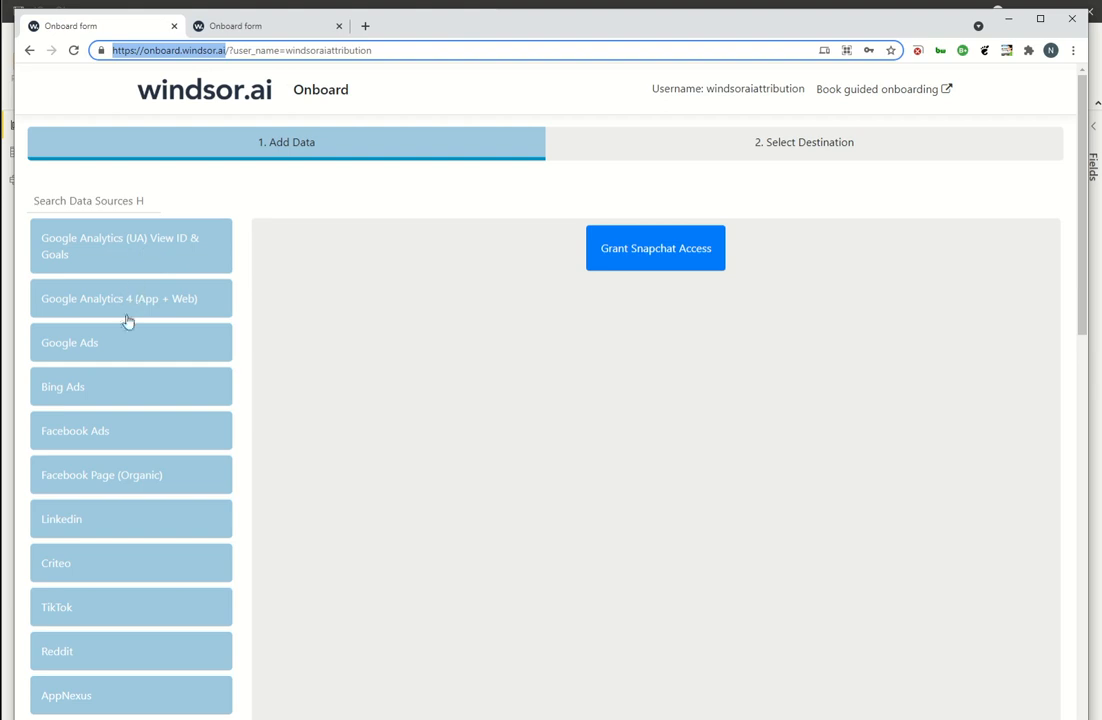
{"action": "mouse_move", "coordinate": [122, 240]}
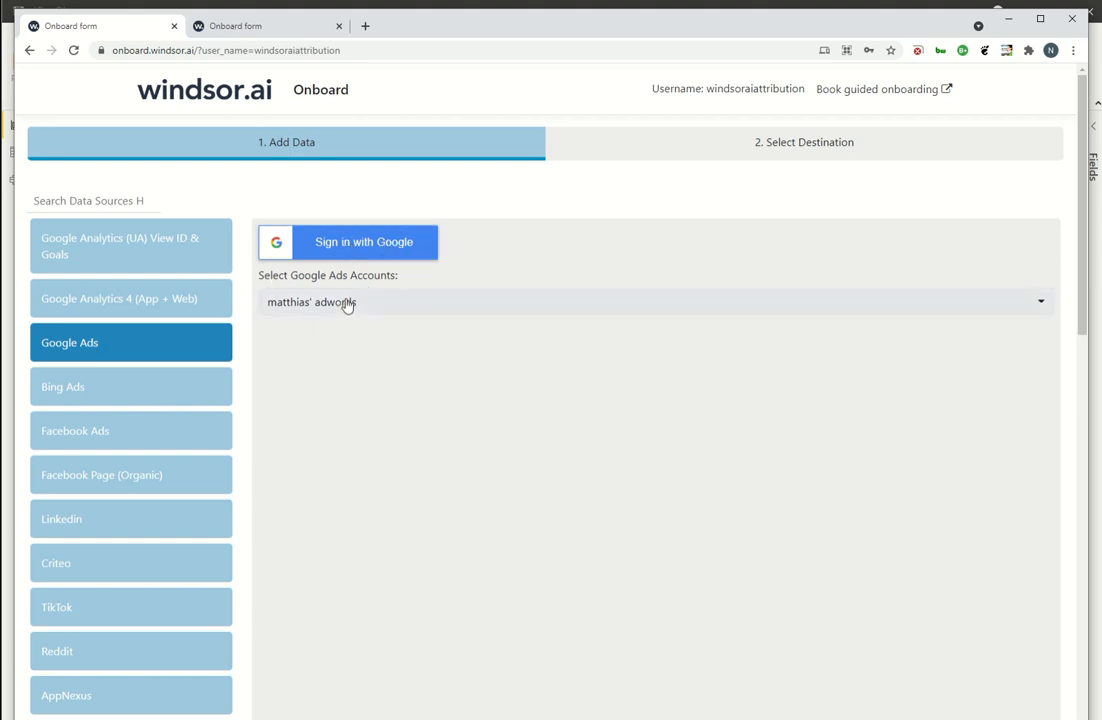
{"action": "mouse_move", "coordinate": [148, 388]}
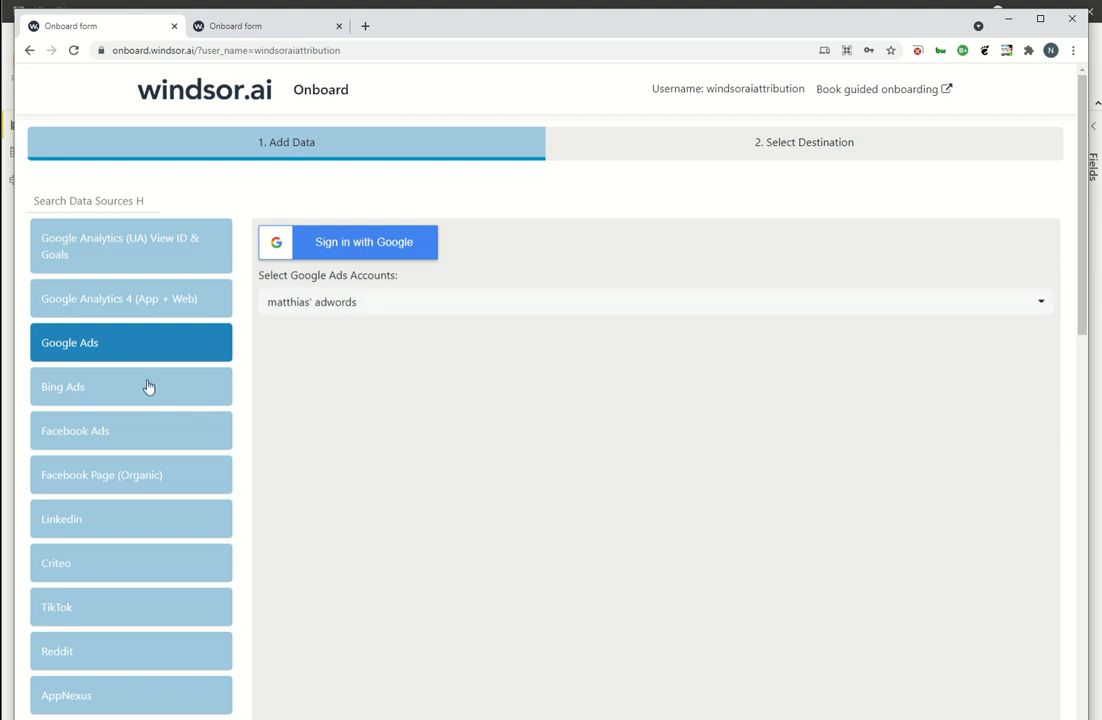
Review Facebook Ads, LinkedIn and Facebook Page (Organic) sources, ending on the LinkedIn account settings.
{"action": "left_click", "coordinate": [130, 430]}
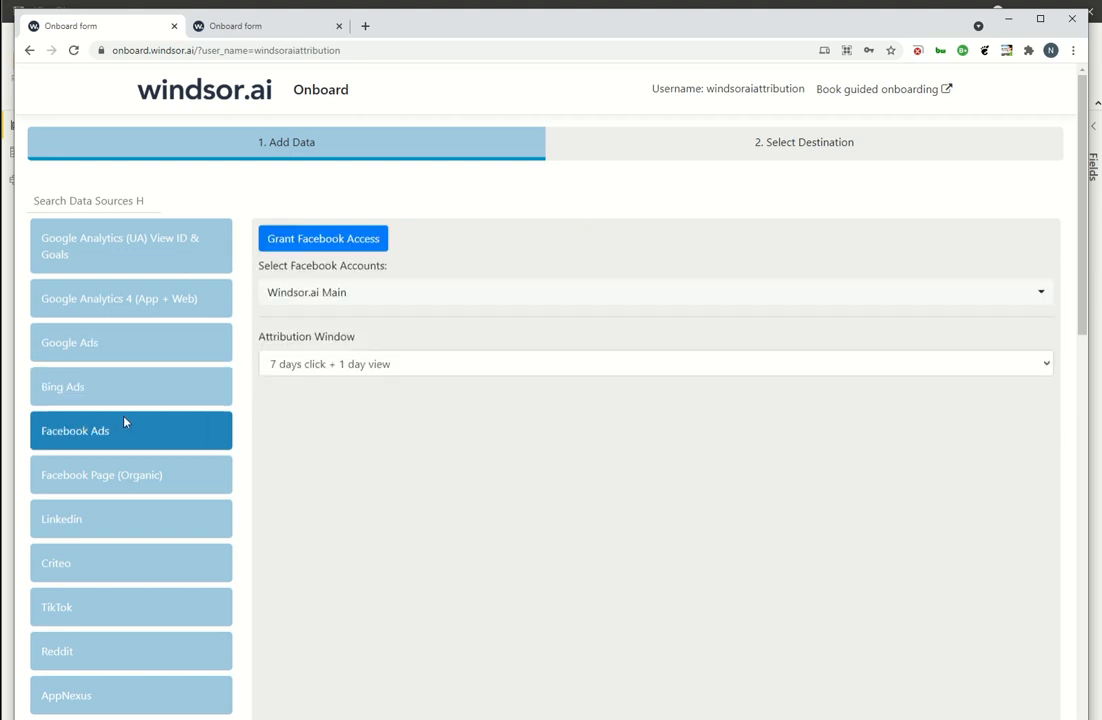
{"action": "left_click", "coordinate": [60, 518]}
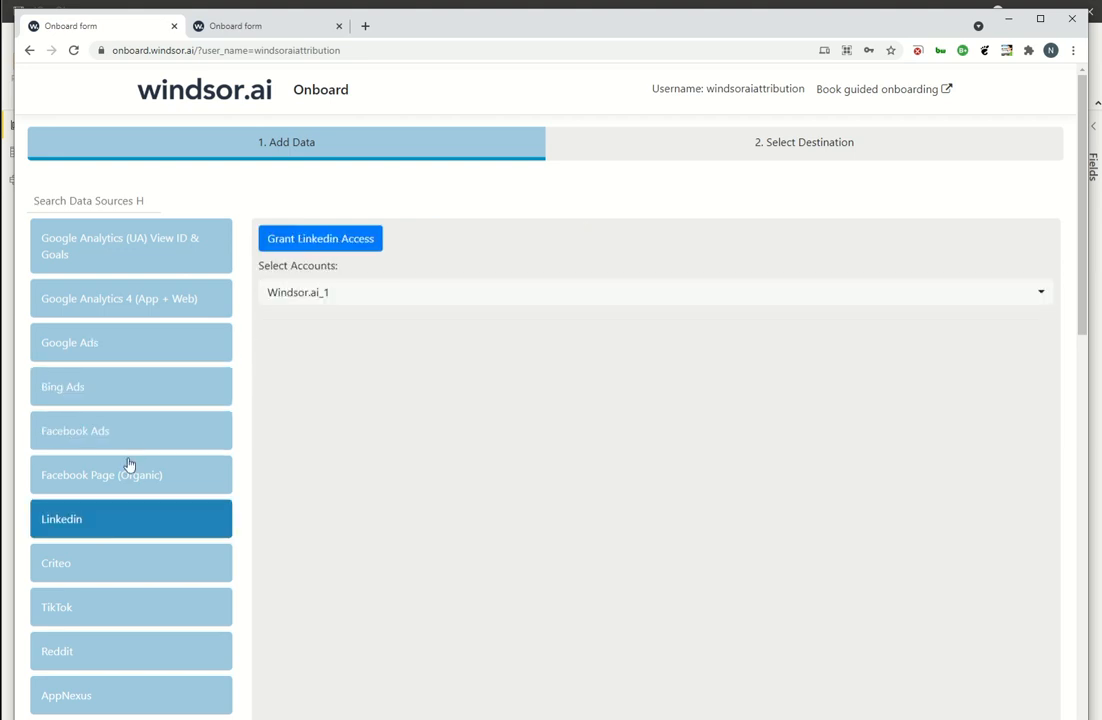
{"action": "left_click", "coordinate": [132, 474]}
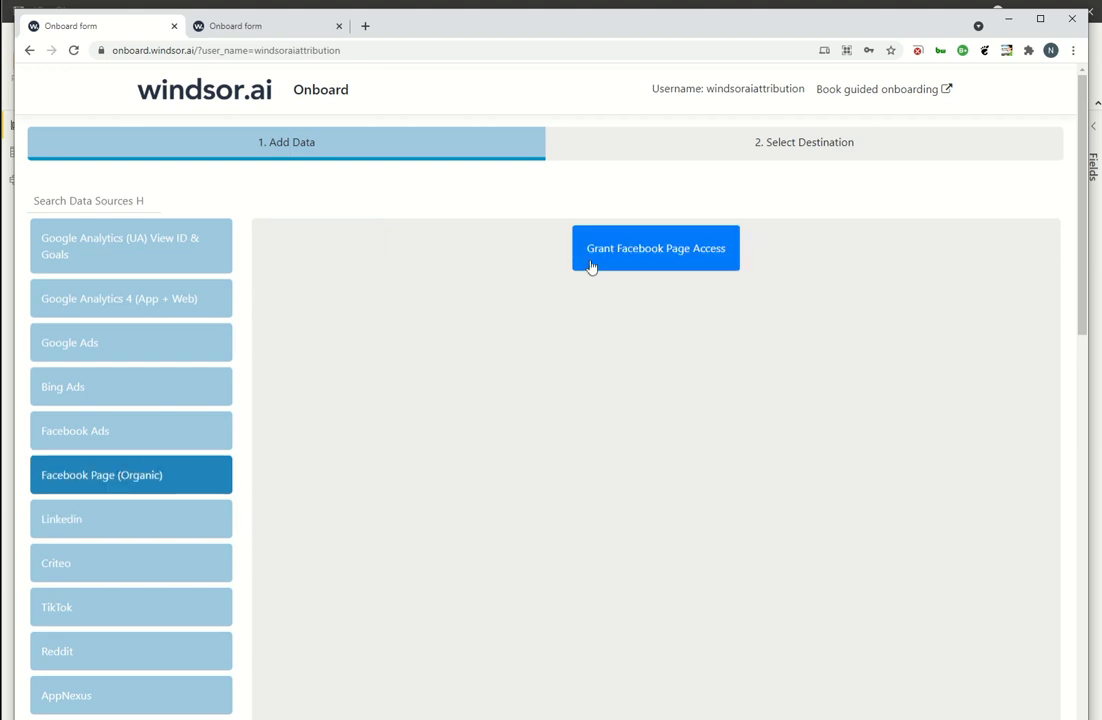
{"action": "mouse_move", "coordinate": [116, 558]}
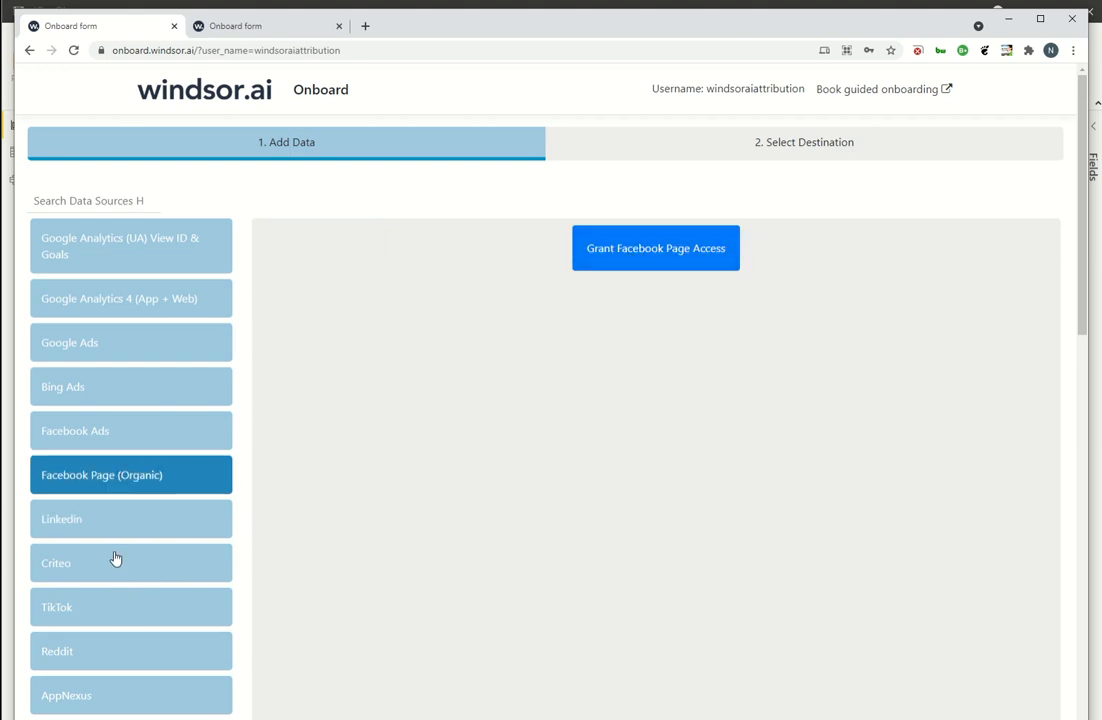
{"action": "left_click", "coordinate": [60, 518]}
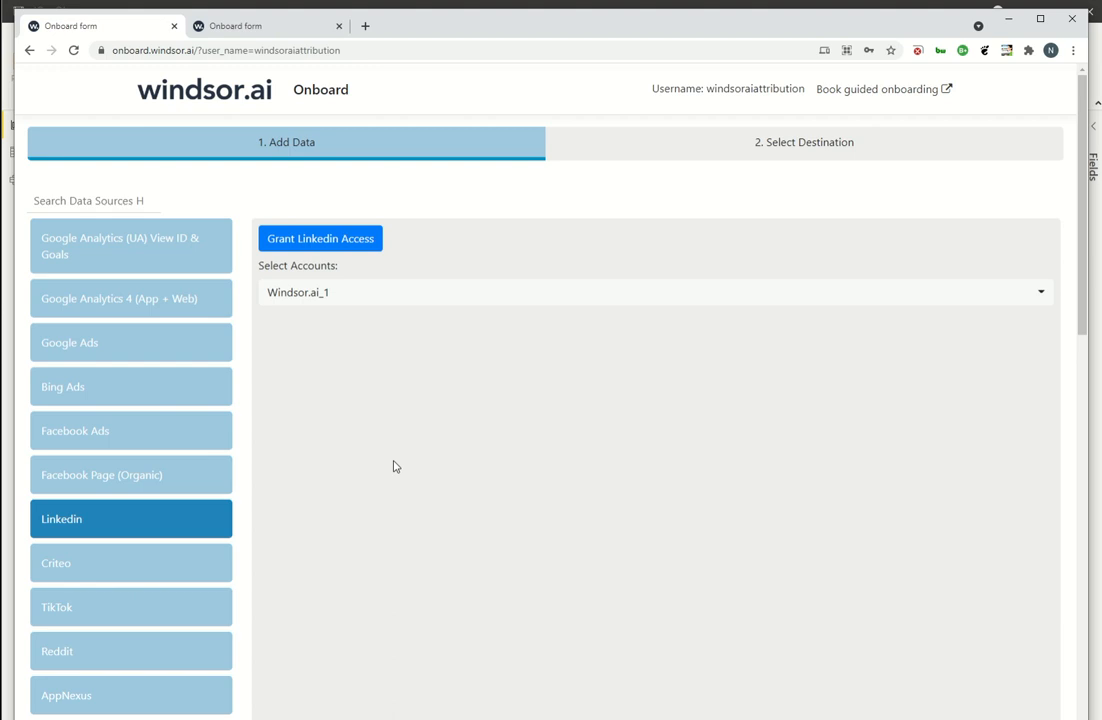
{"action": "mouse_move", "coordinate": [720, 270]}
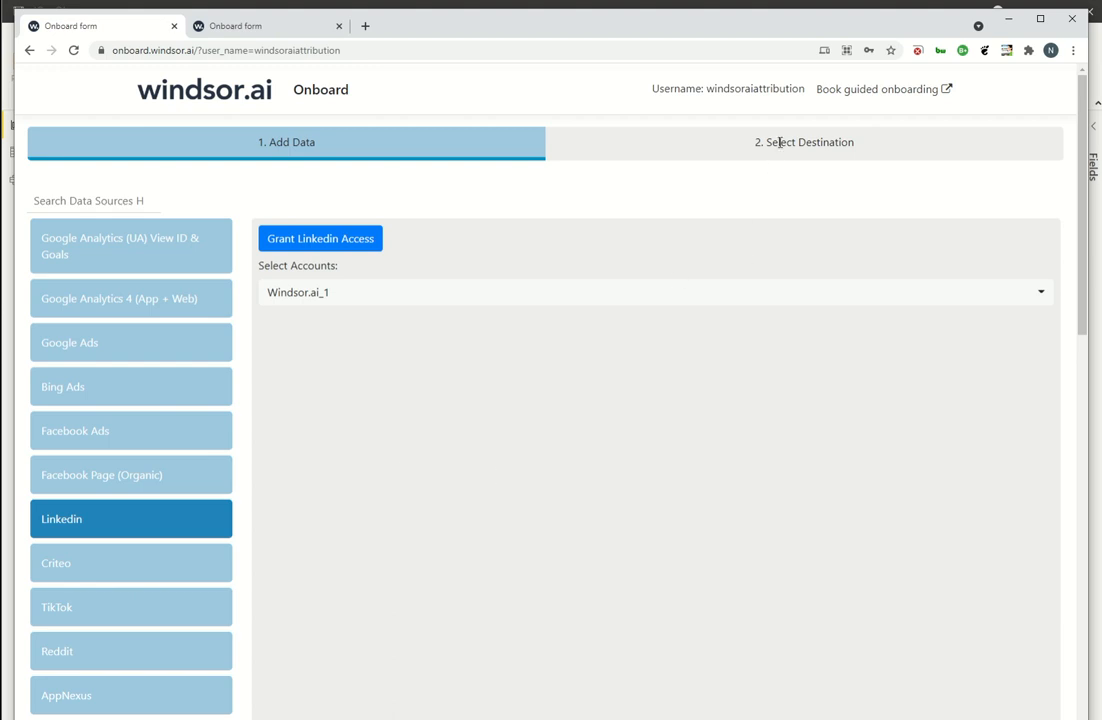
Move to Select Destination, keep the Last 7 days range and browse the field data source list.
{"action": "left_click", "coordinate": [804, 140]}
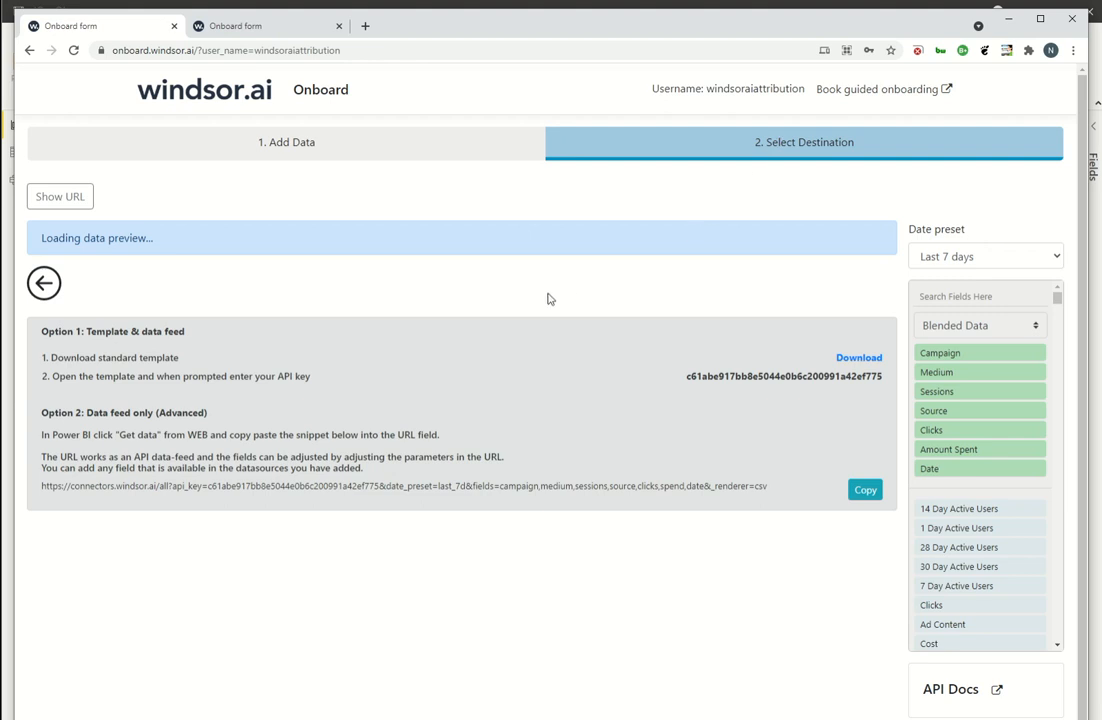
{"action": "mouse_move", "coordinate": [850, 376]}
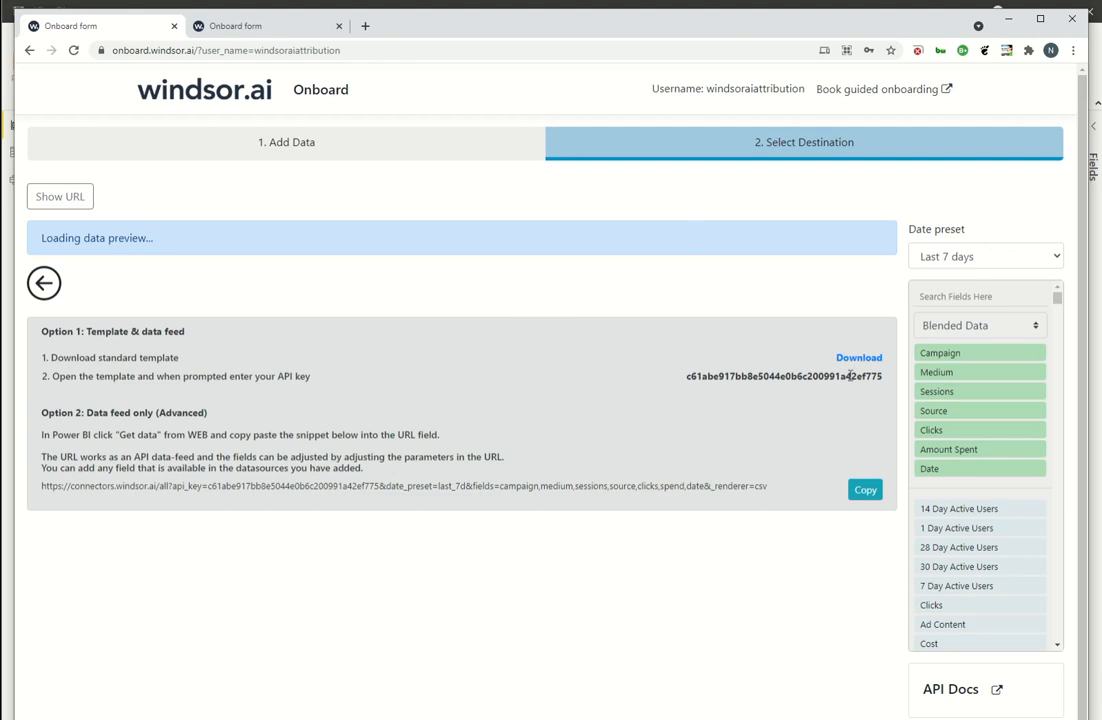
{"action": "left_click", "coordinate": [984, 256]}
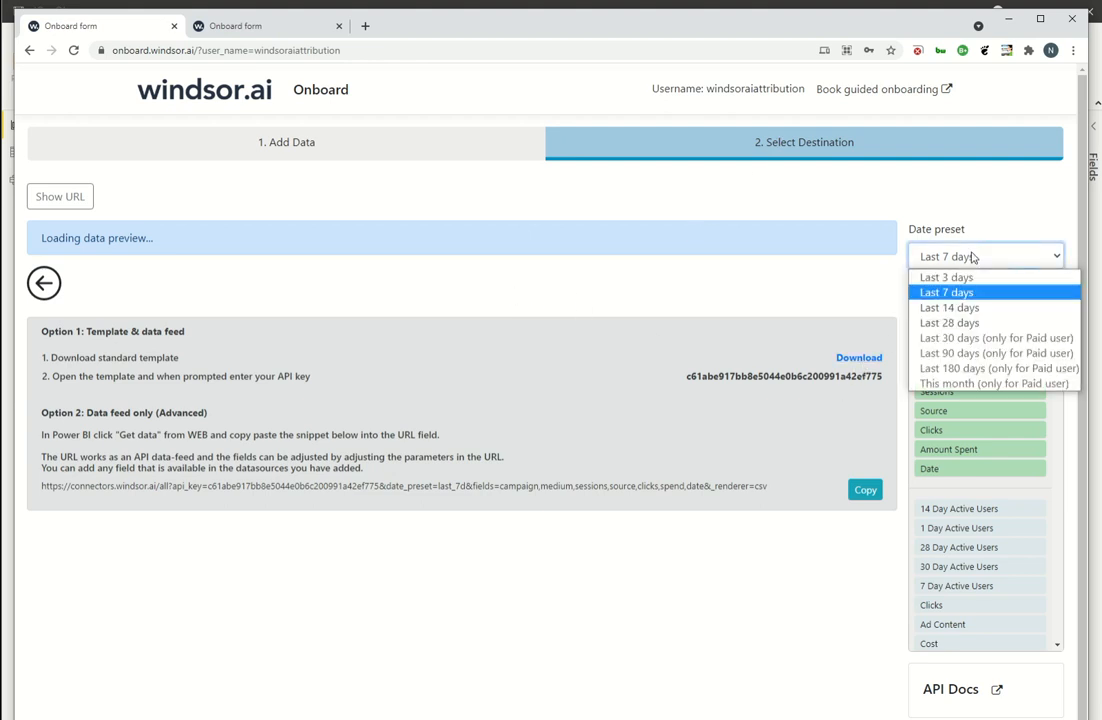
{"action": "left_click", "coordinate": [946, 292]}
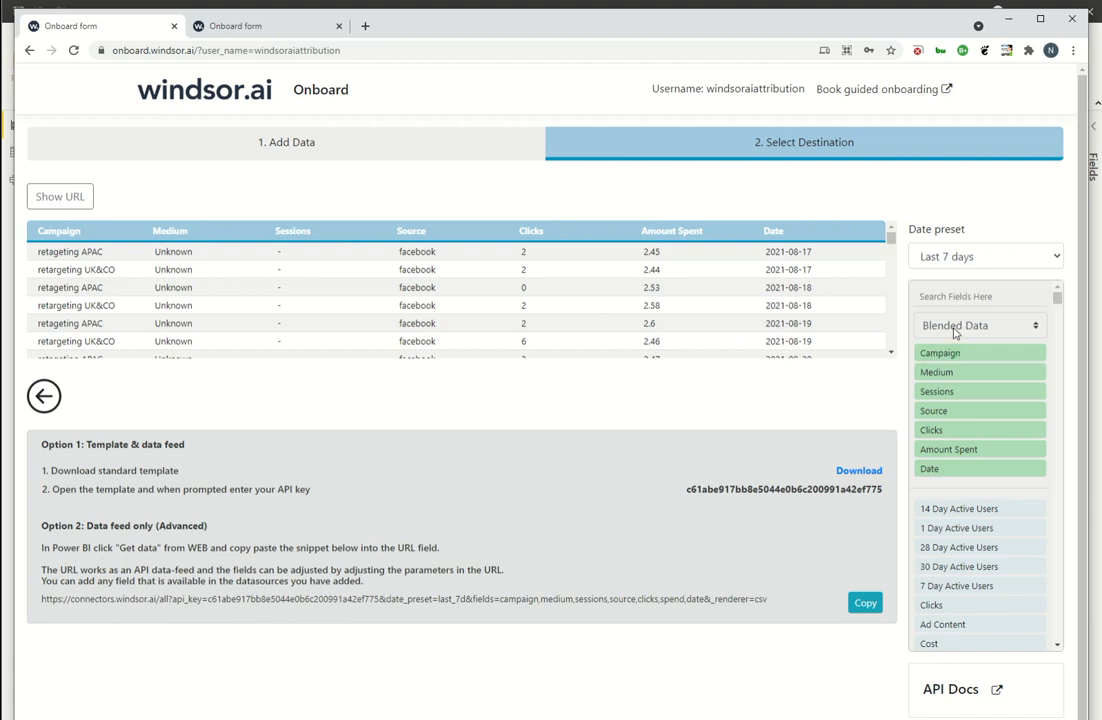
{"action": "left_click", "coordinate": [978, 324]}
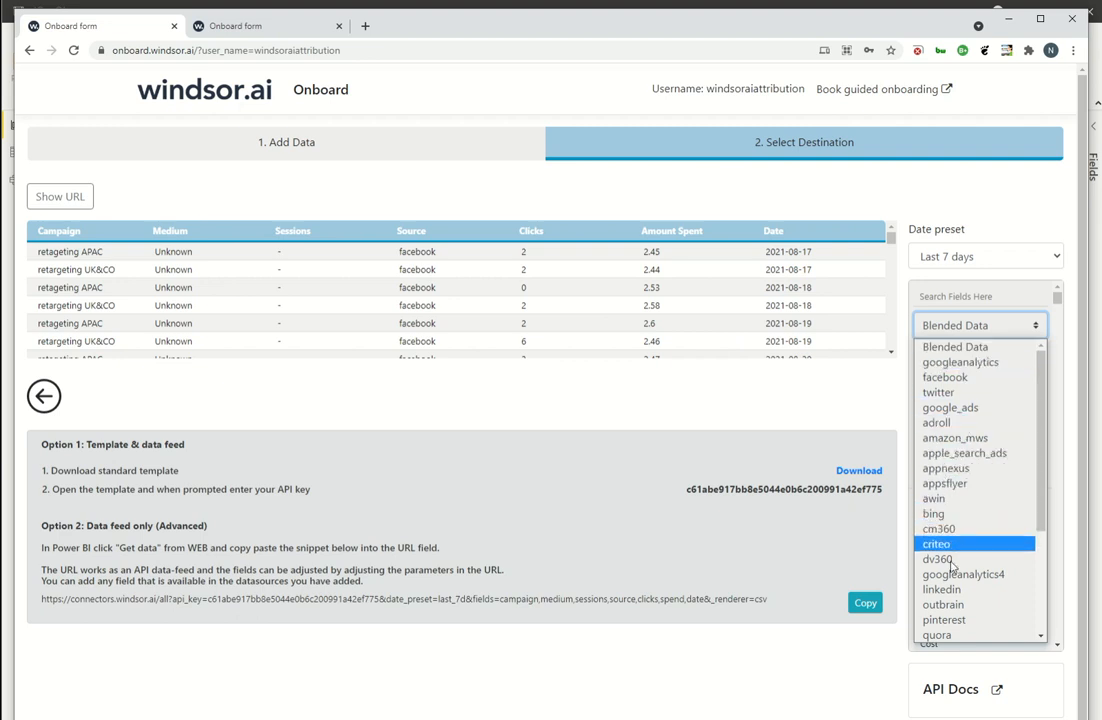
{"action": "scroll", "scroll_direction": "down", "scroll_amount": 3}
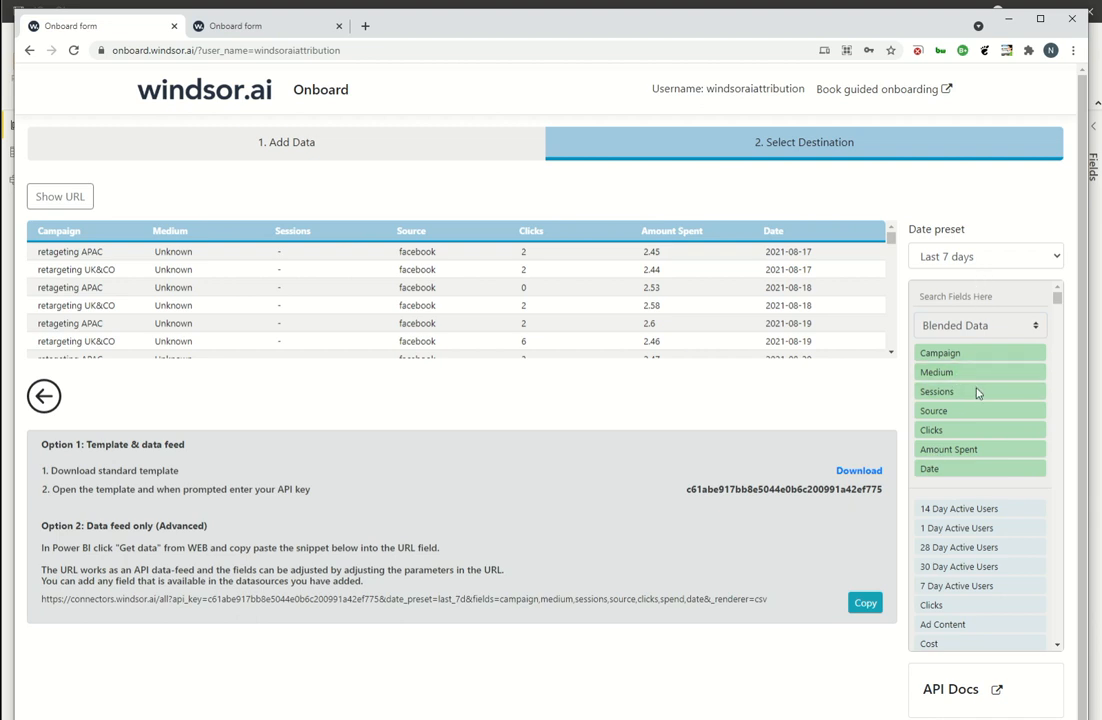
{"action": "mouse_move", "coordinate": [968, 532]}
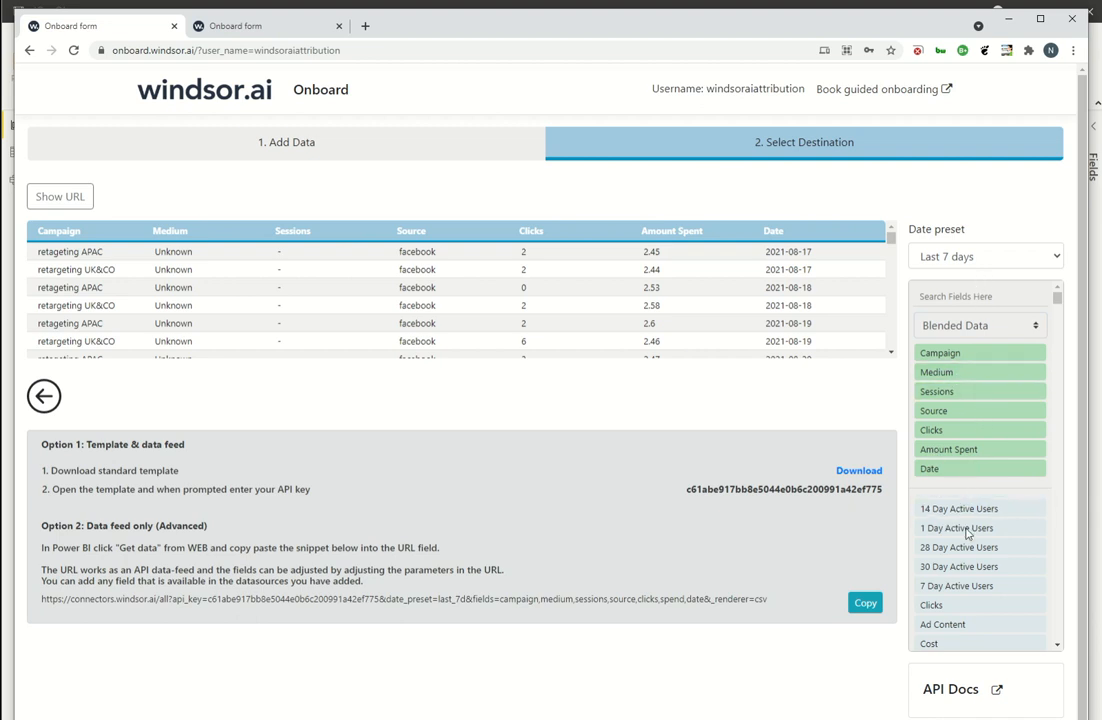
{"action": "mouse_move", "coordinate": [840, 452]}
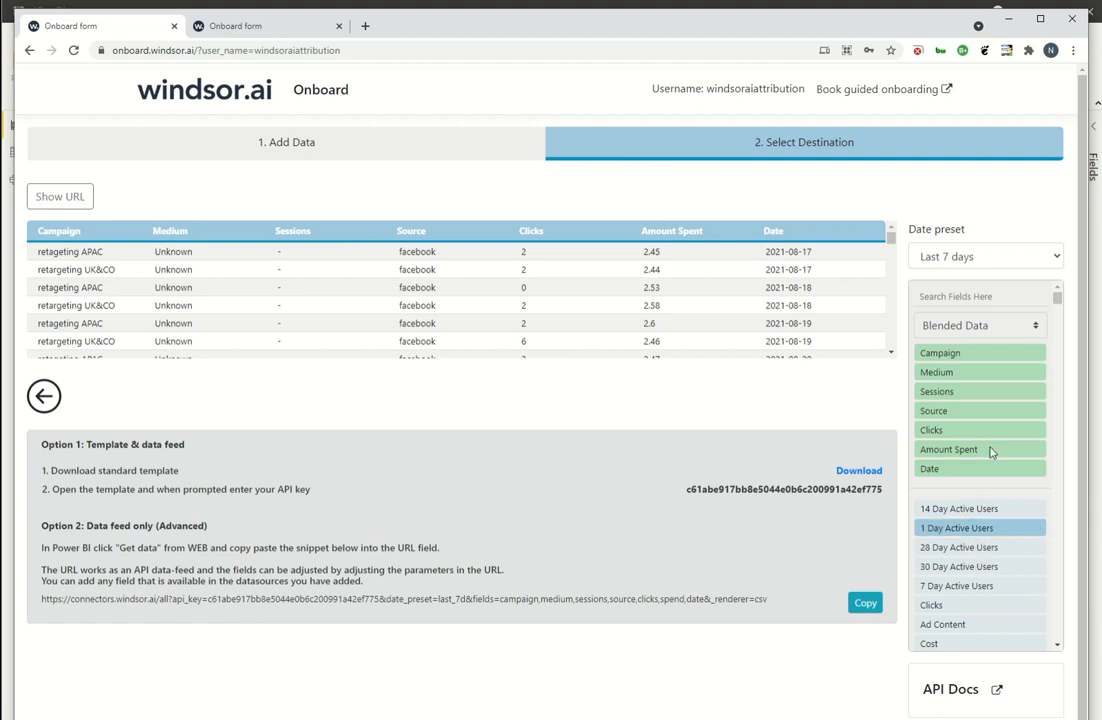
Search the fields for 'im' to find and add Impressions to the feed.
{"action": "type", "text": "impre"}
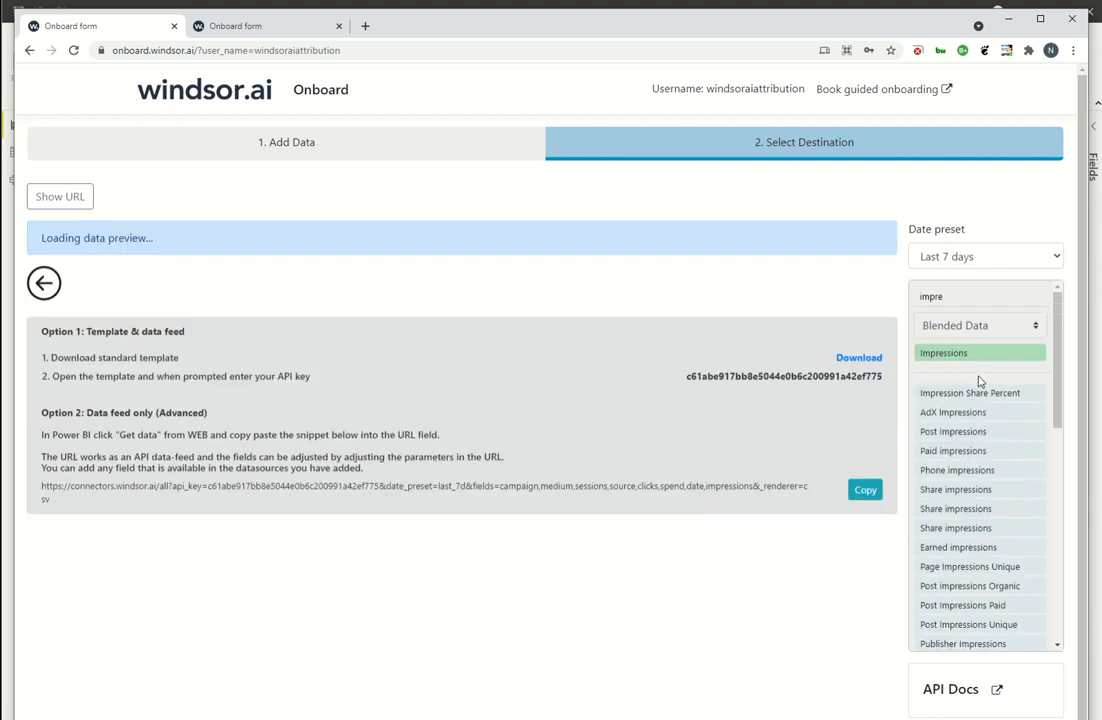
{"action": "mouse_move", "coordinate": [820, 602]}
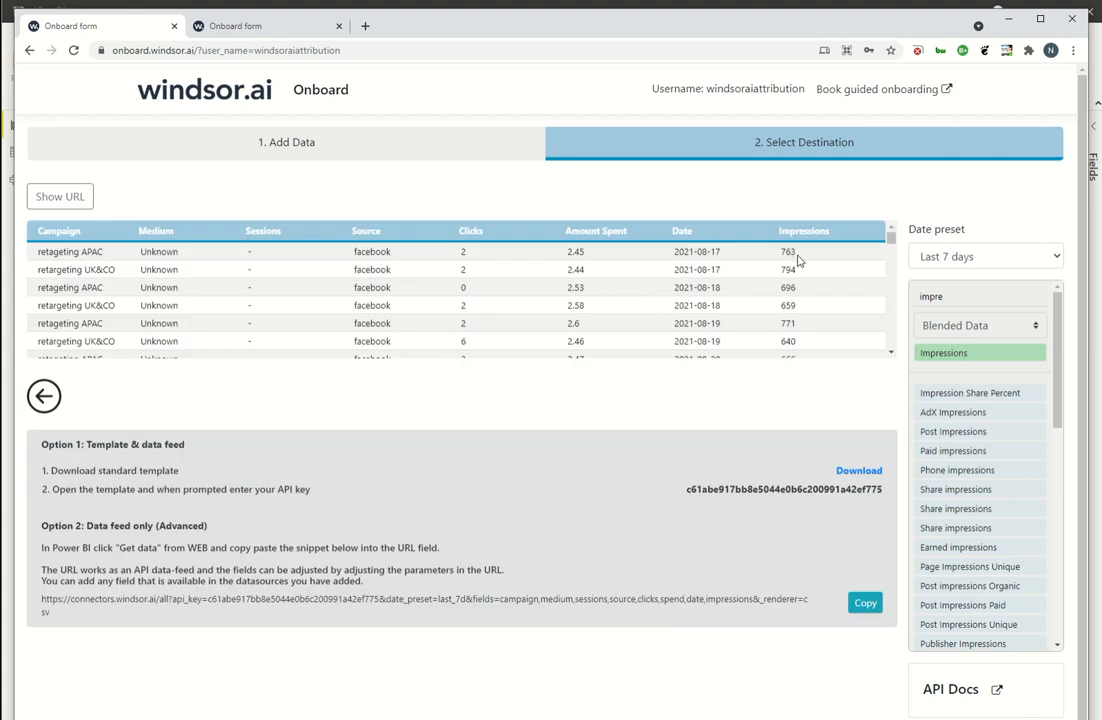
{"action": "mouse_move", "coordinate": [604, 588]}
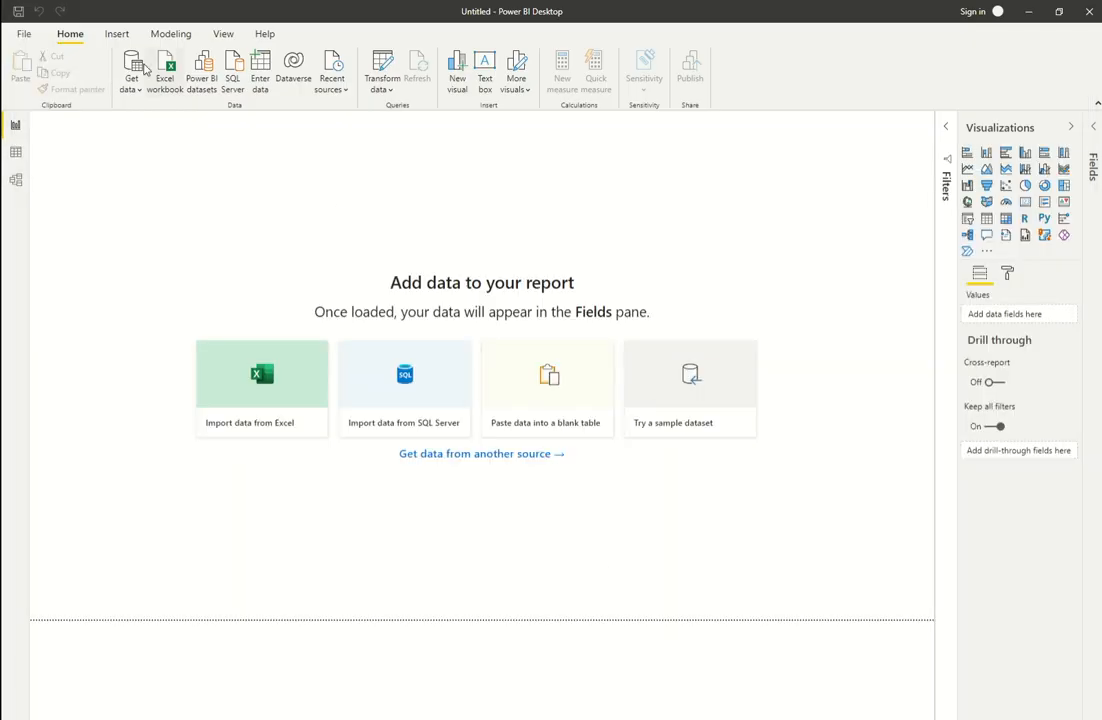
Connect to the Windsor.ai connector URL as a new Web data source.
{"action": "left_click", "coordinate": [132, 72]}
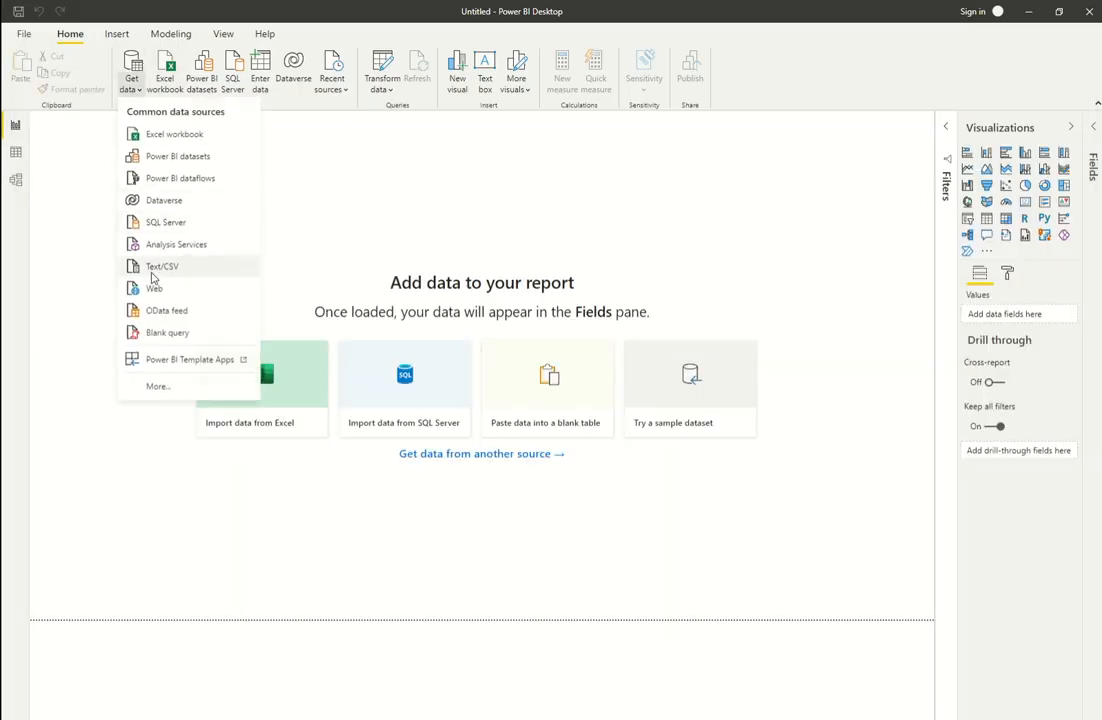
{"action": "left_click", "coordinate": [156, 288]}
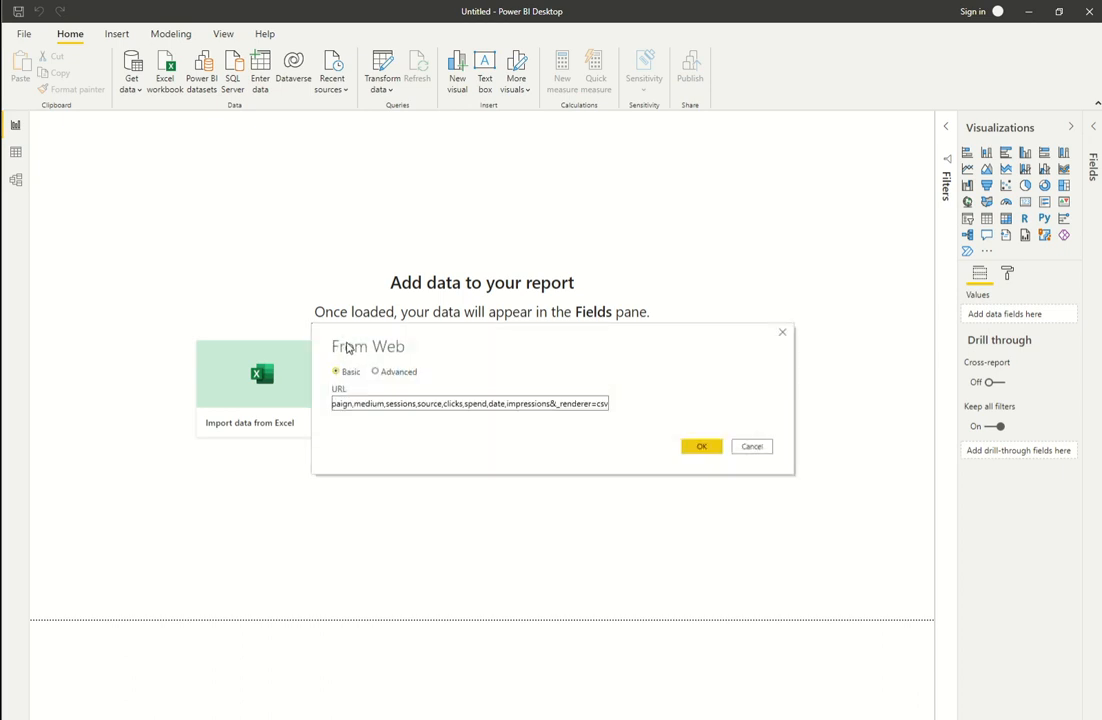
{"action": "left_click", "coordinate": [700, 446]}
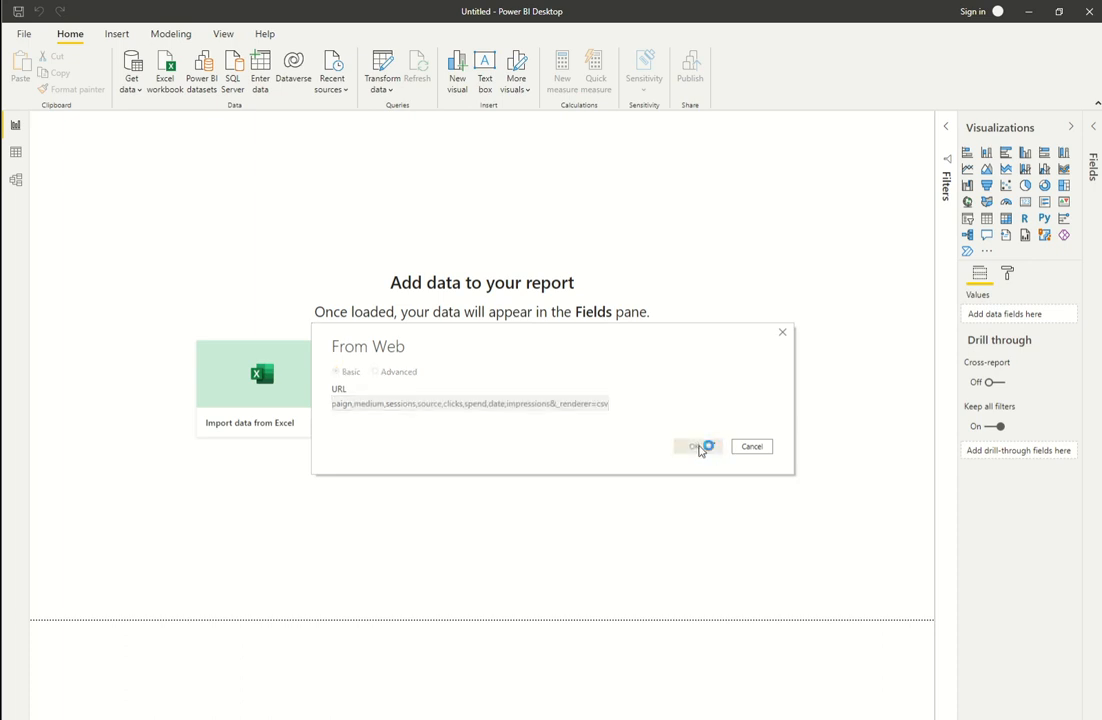
{"action": "left_click", "coordinate": [696, 446]}
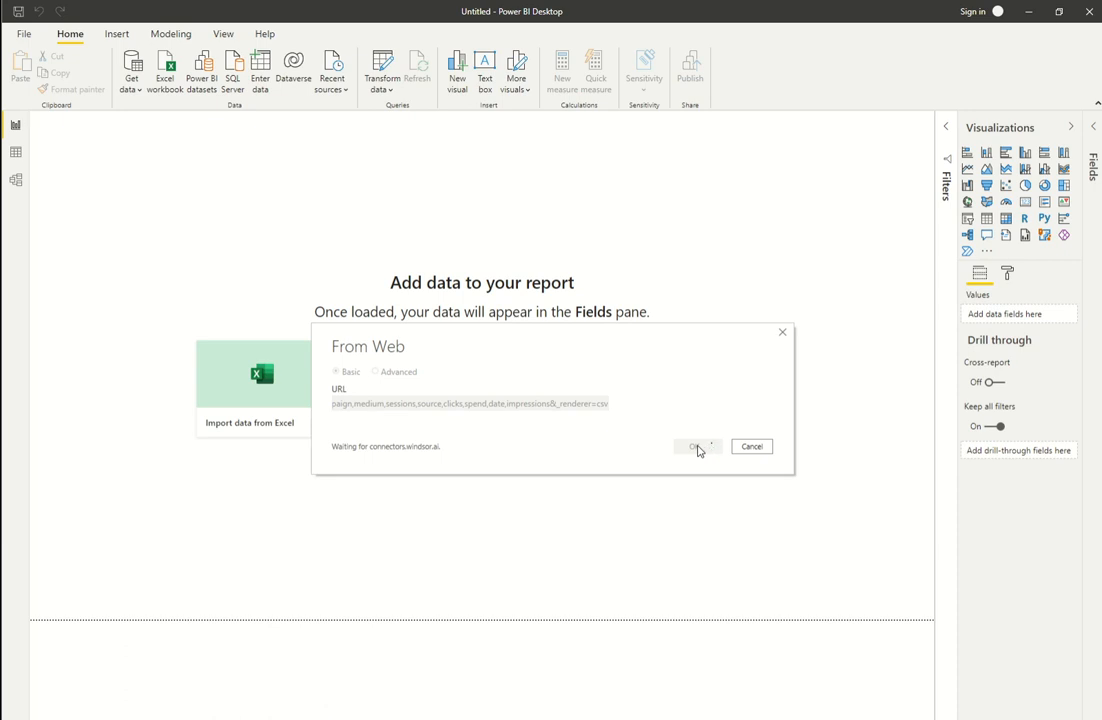
{"action": "left_click", "coordinate": [696, 446]}
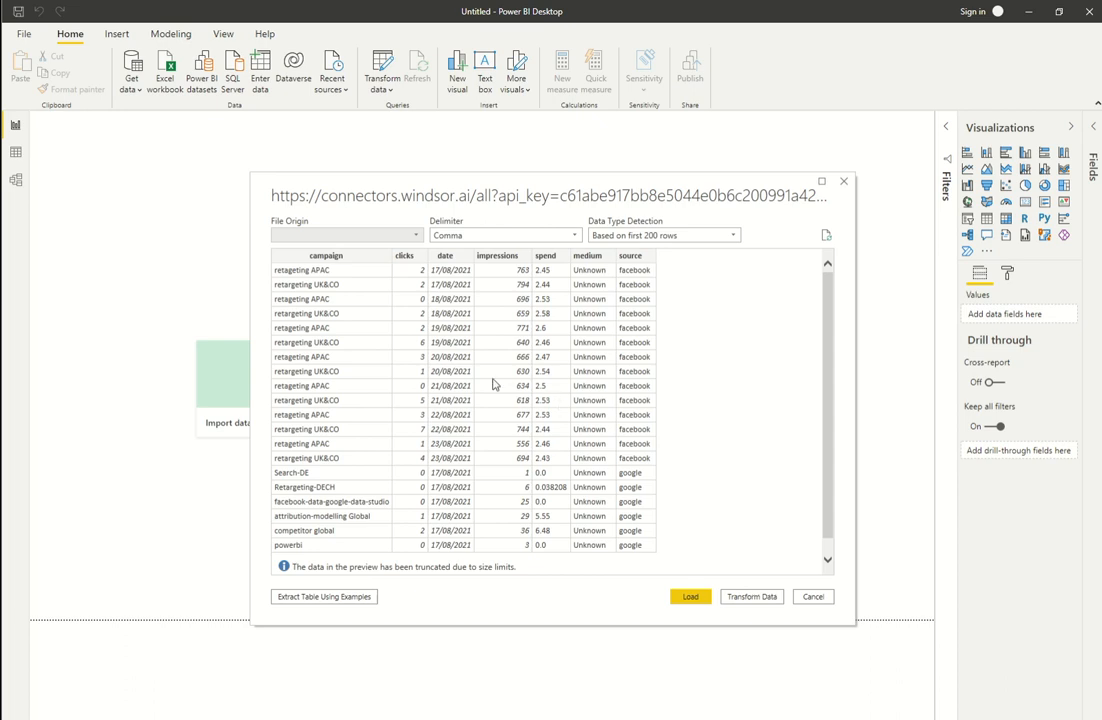
{"action": "mouse_move", "coordinate": [472, 368]}
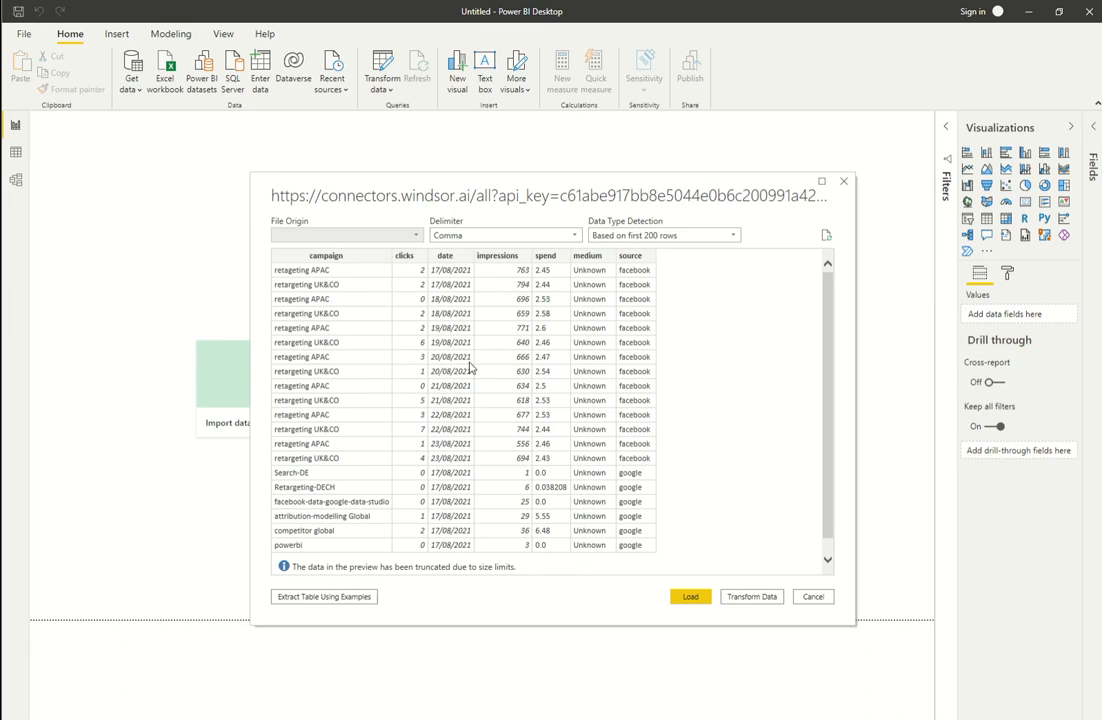
{"action": "mouse_move", "coordinate": [504, 370]}
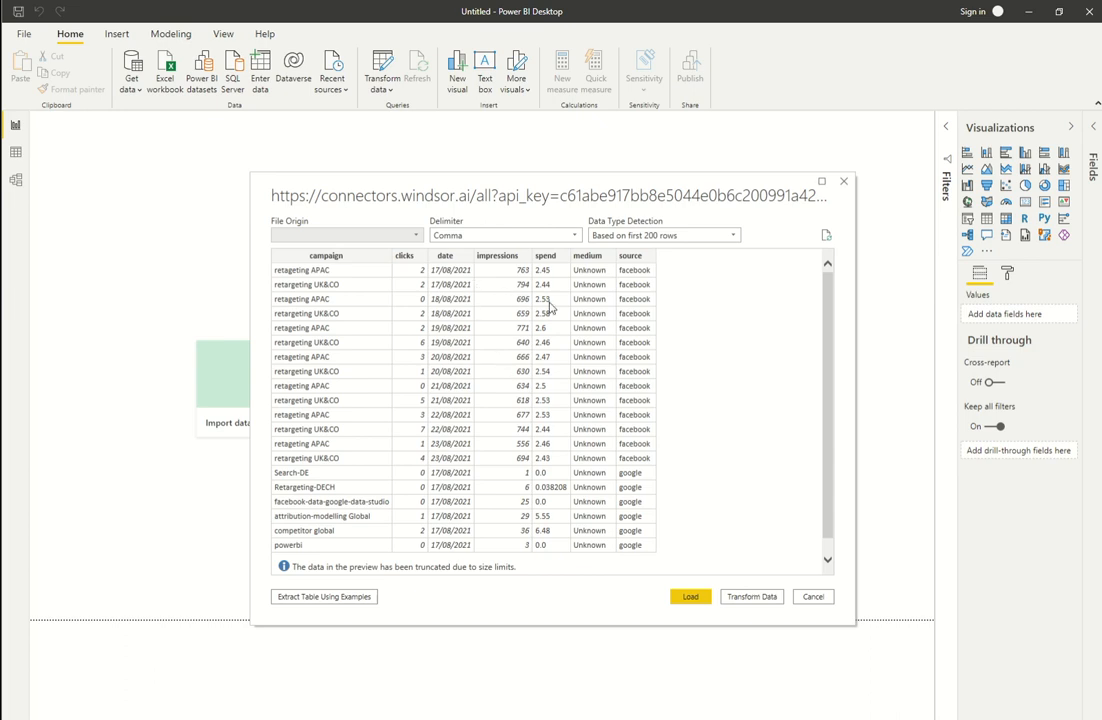
{"action": "mouse_move", "coordinate": [592, 328]}
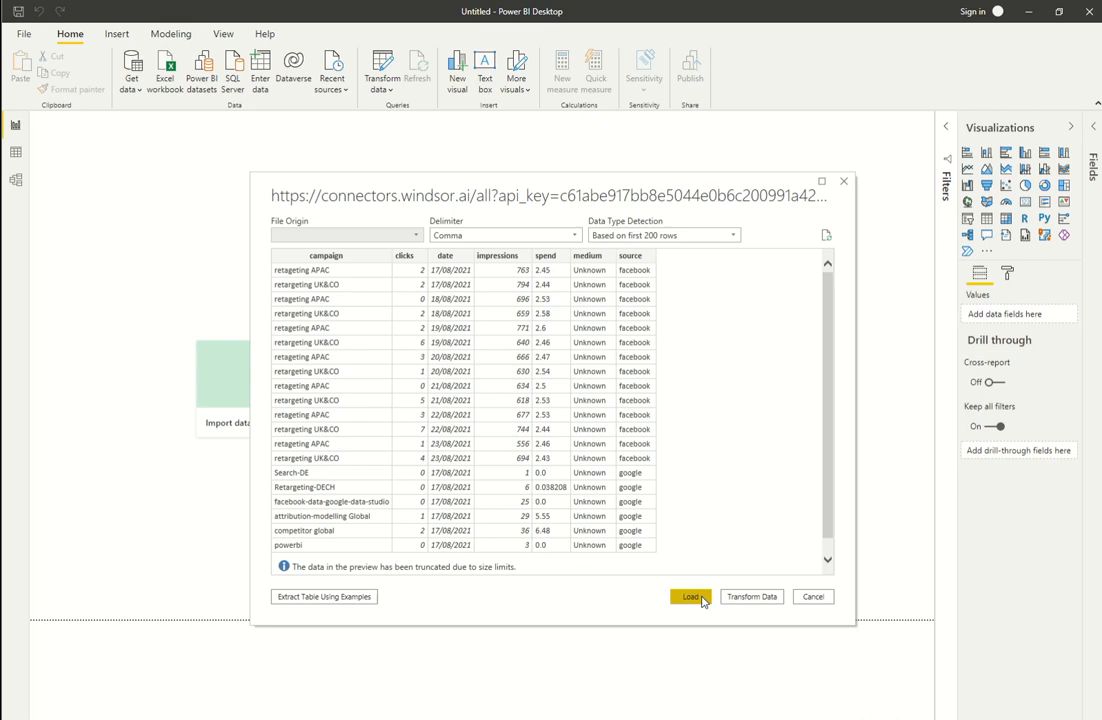
Load the previewed campaign feed CSV into the report.
{"action": "left_click", "coordinate": [690, 596]}
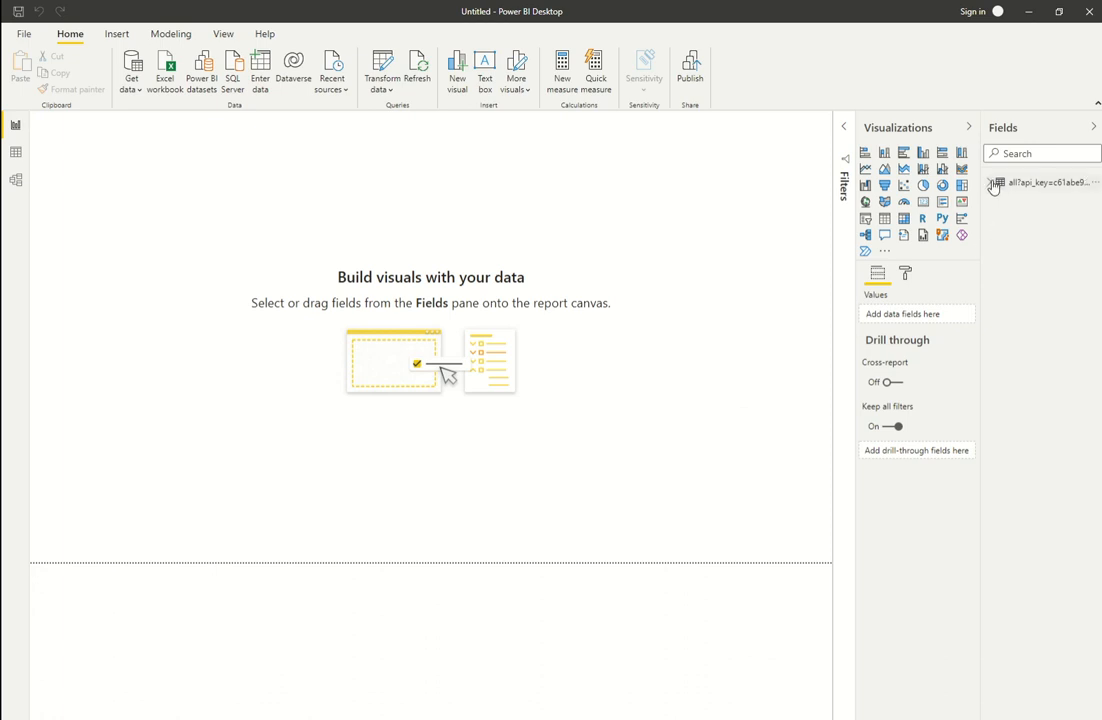
Expand the imported table's field list and peek at the date hierarchy.
{"action": "left_click", "coordinate": [996, 182]}
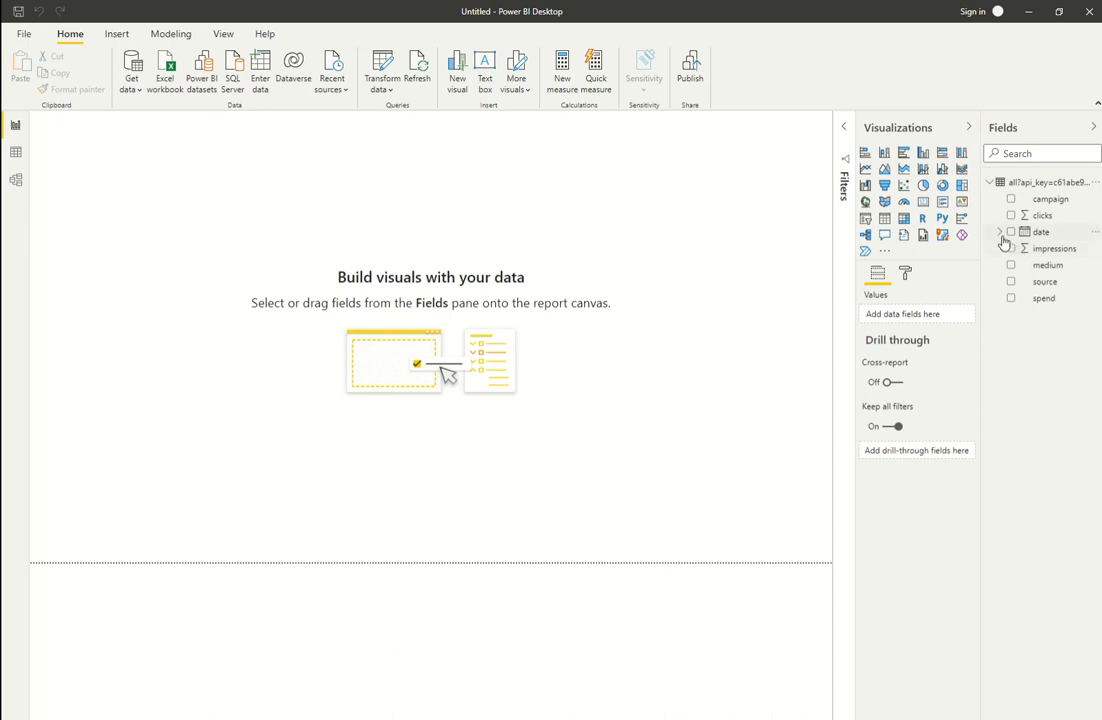
{"action": "left_click", "coordinate": [1000, 232]}
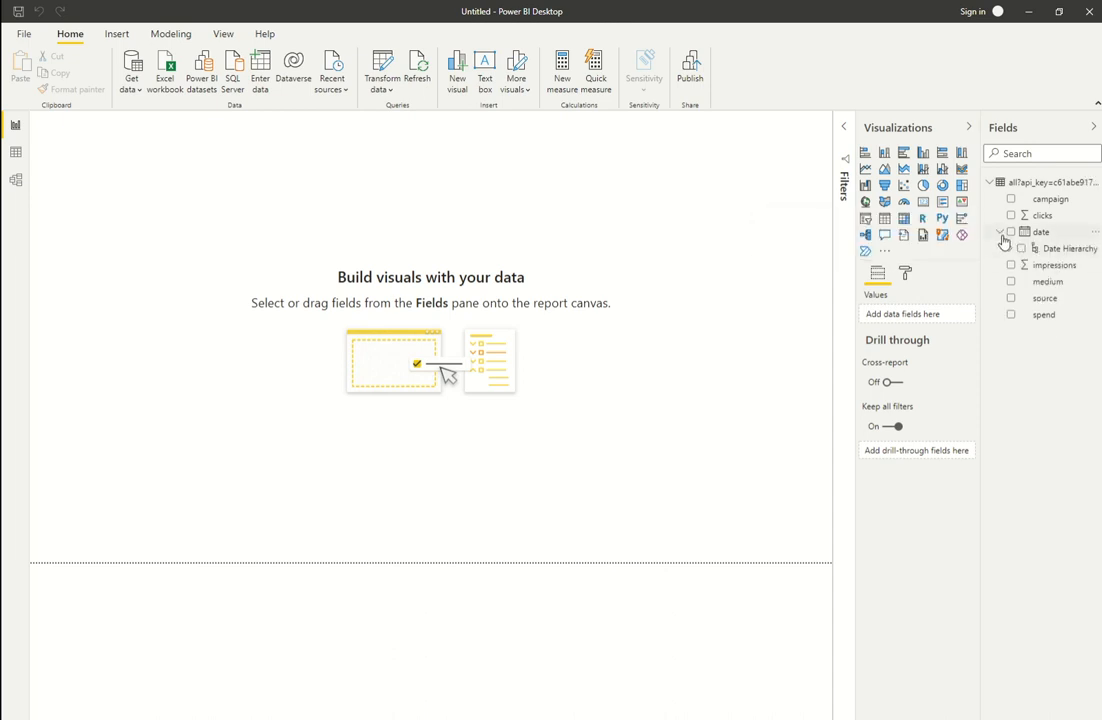
{"action": "left_click", "coordinate": [1000, 232]}
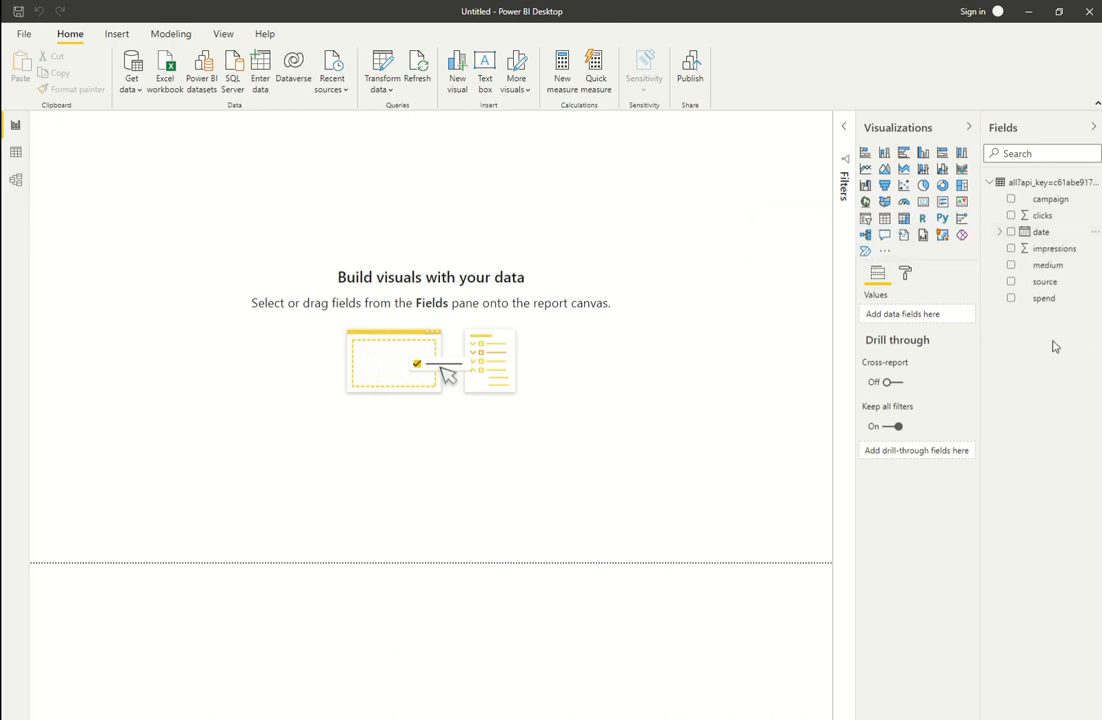
{"action": "mouse_move", "coordinate": [530, 292]}
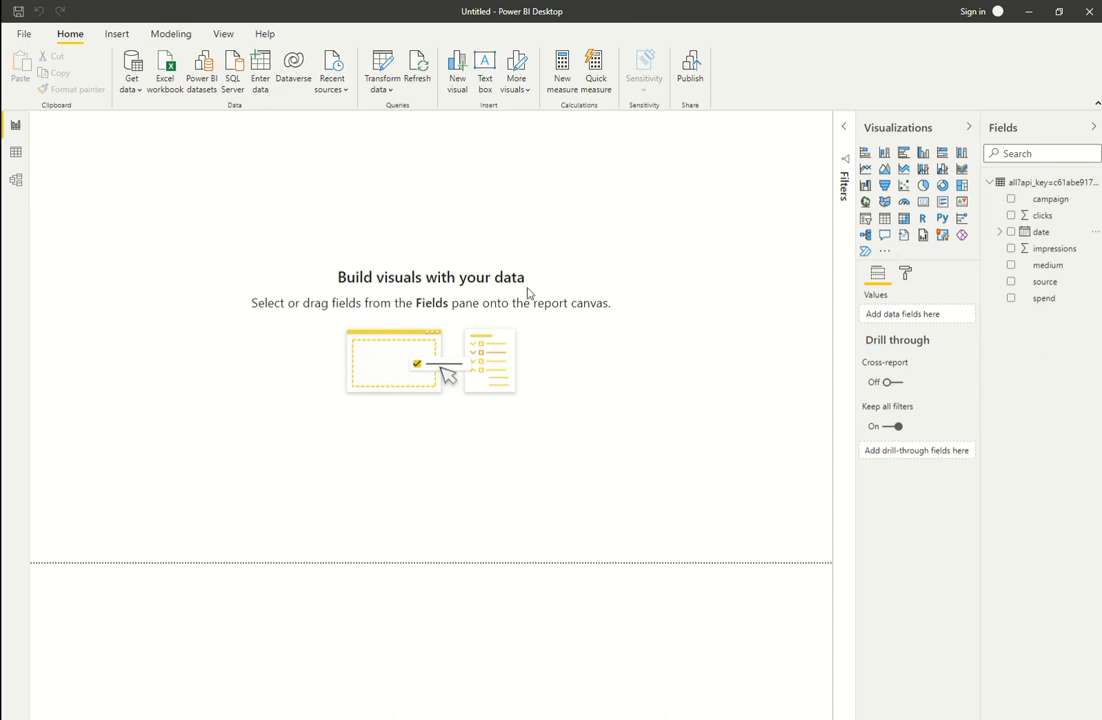
{"action": "mouse_move", "coordinate": [842, 230]}
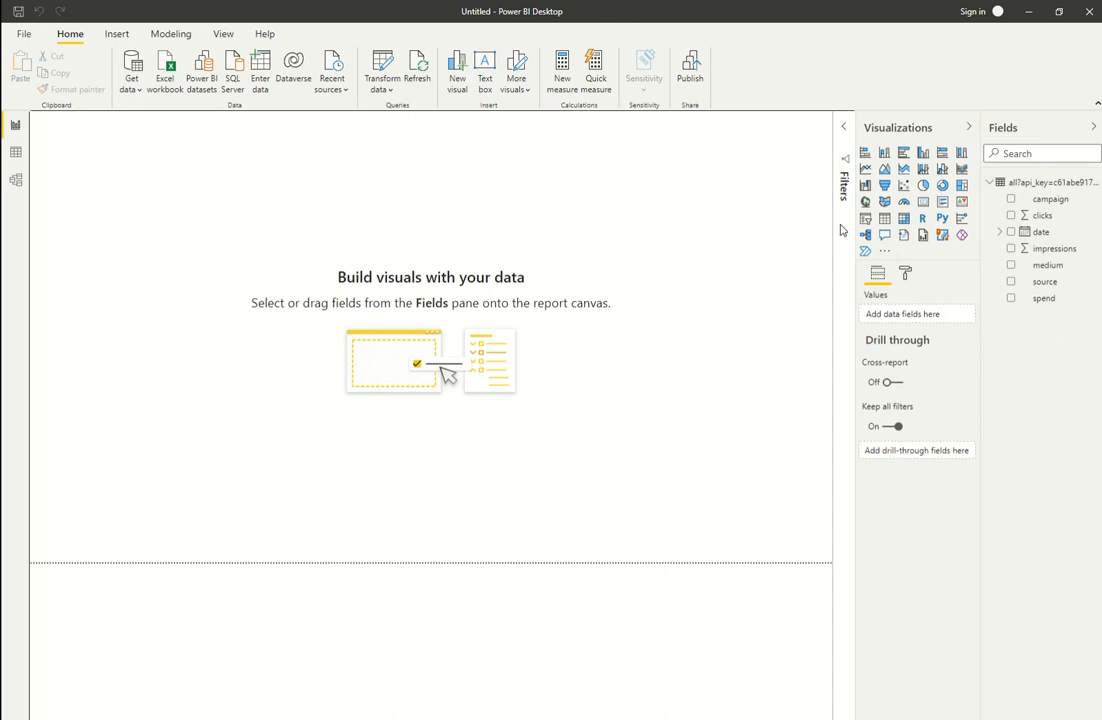
{"action": "mouse_move", "coordinate": [884, 218]}
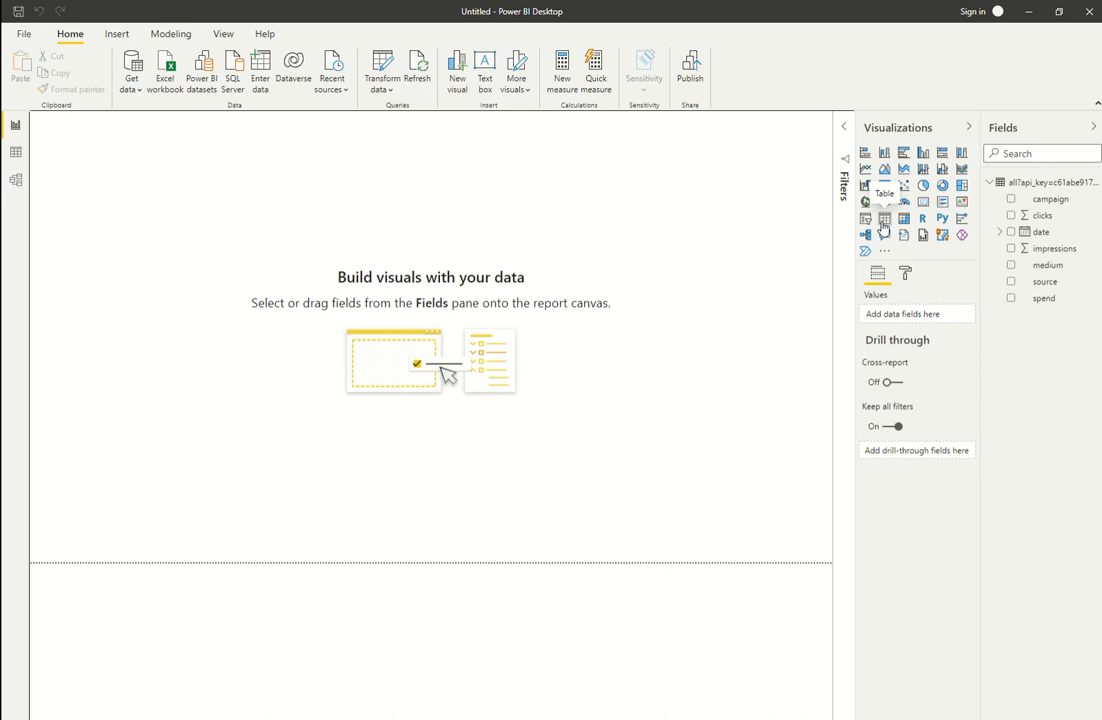
Add a large Table visual with campaign, clicks and impressions, then select the spend field.
{"action": "left_click", "coordinate": [884, 216]}
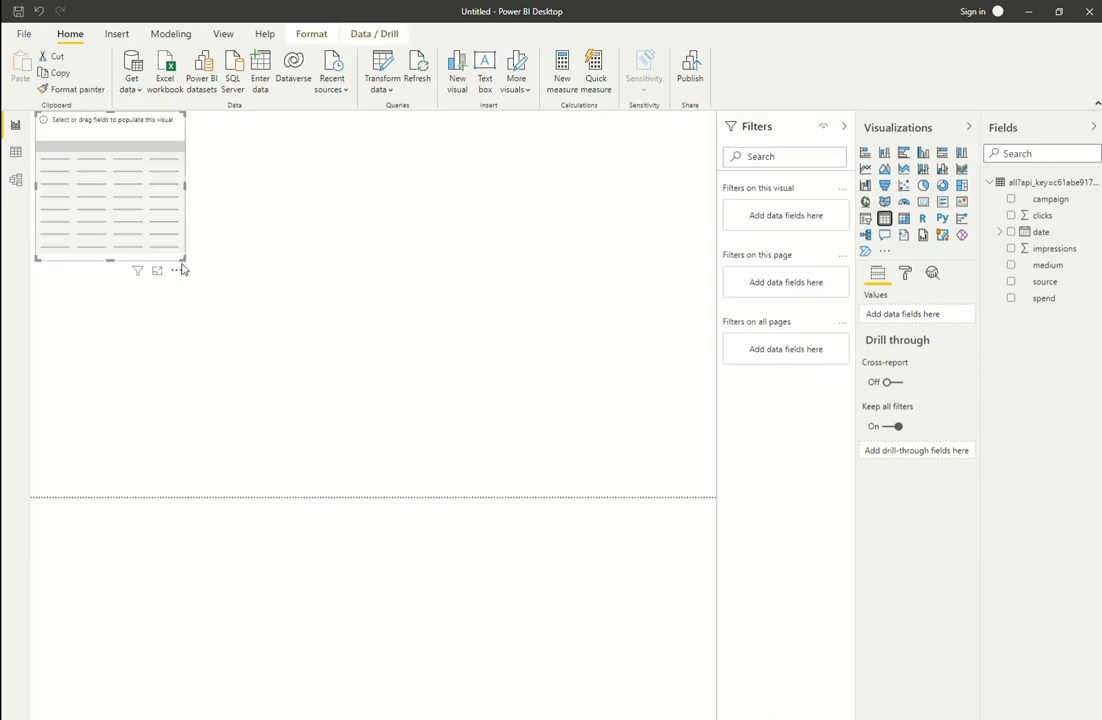
{"action": "left_click_drag", "start_coordinate": [184, 262], "coordinate": [616, 460]}
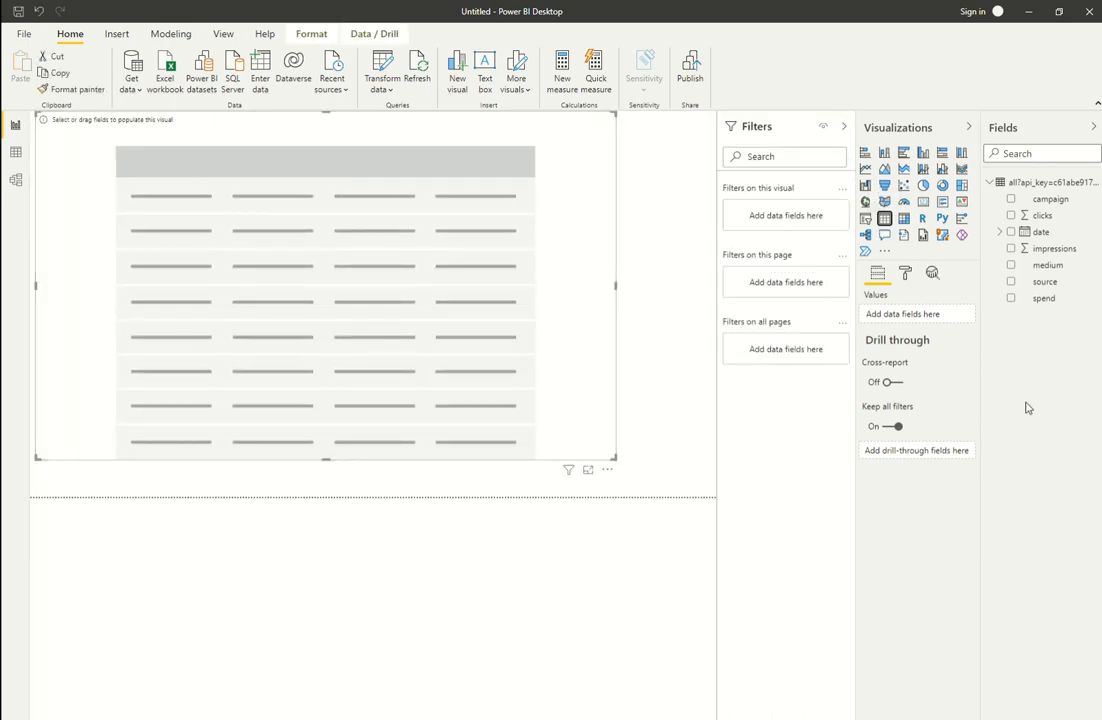
{"action": "left_click", "coordinate": [1010, 200]}
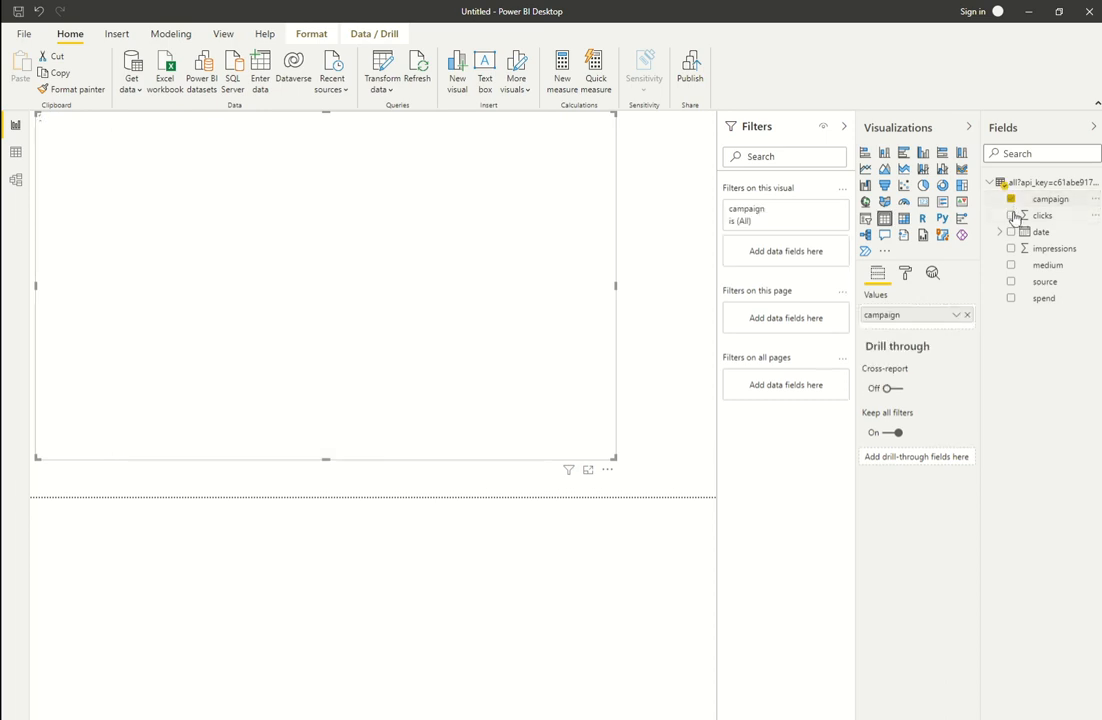
{"action": "left_click", "coordinate": [1012, 216]}
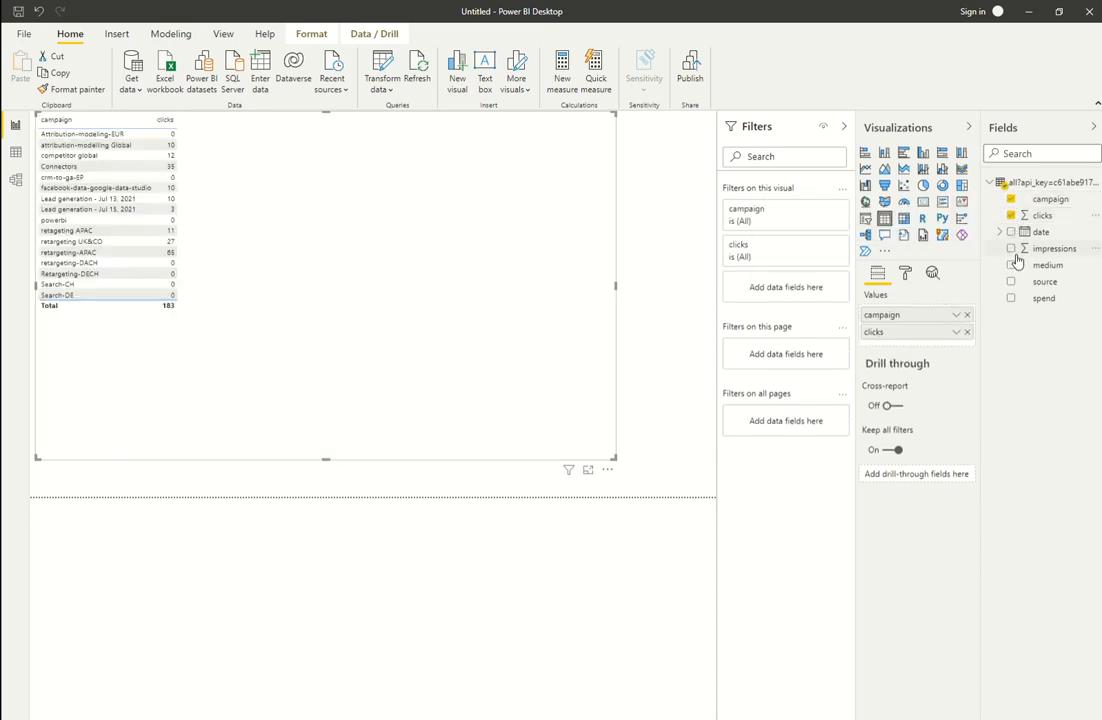
{"action": "left_click", "coordinate": [1012, 248]}
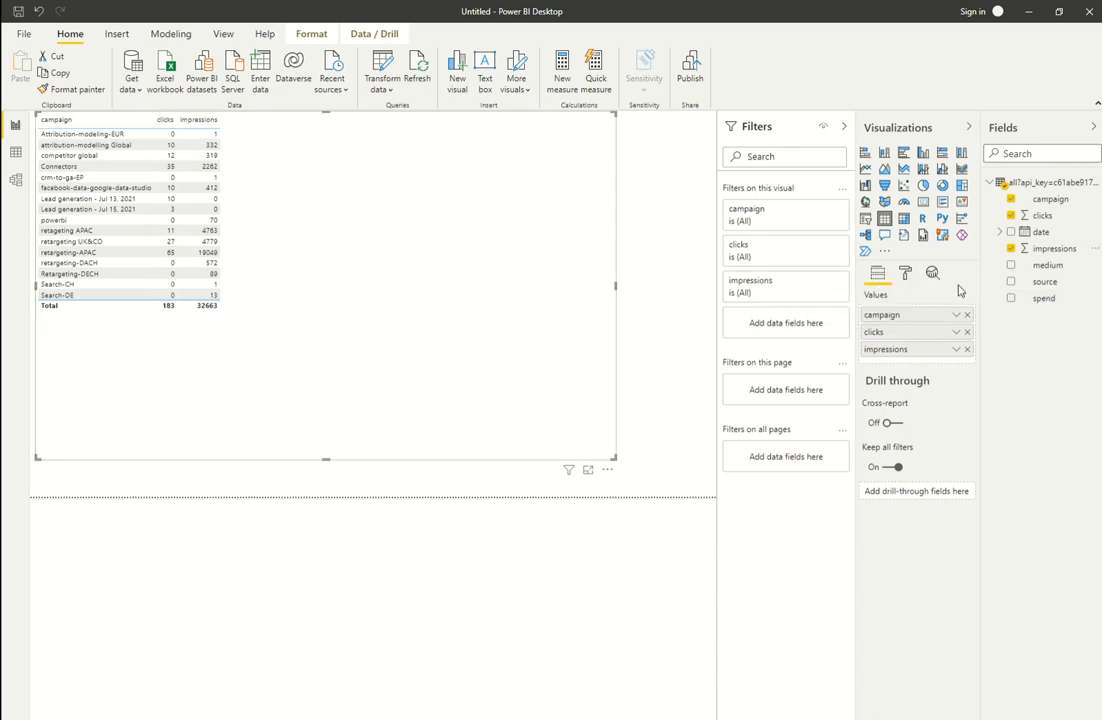
{"action": "mouse_move", "coordinate": [1052, 304]}
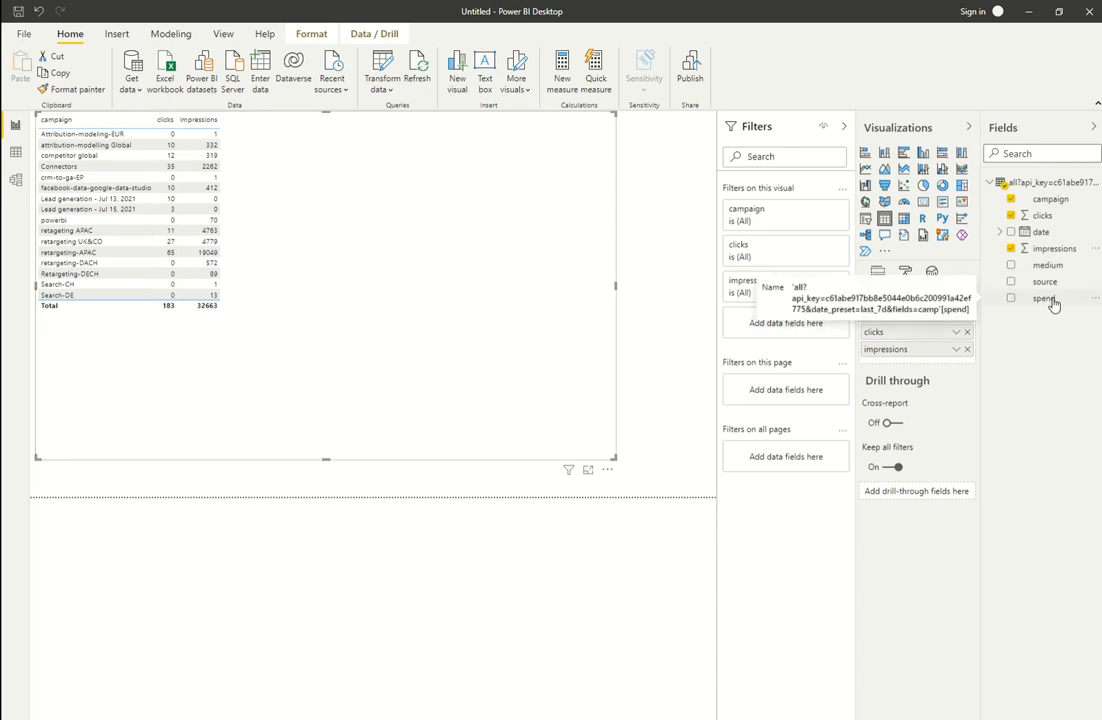
{"action": "left_click", "coordinate": [1044, 298]}
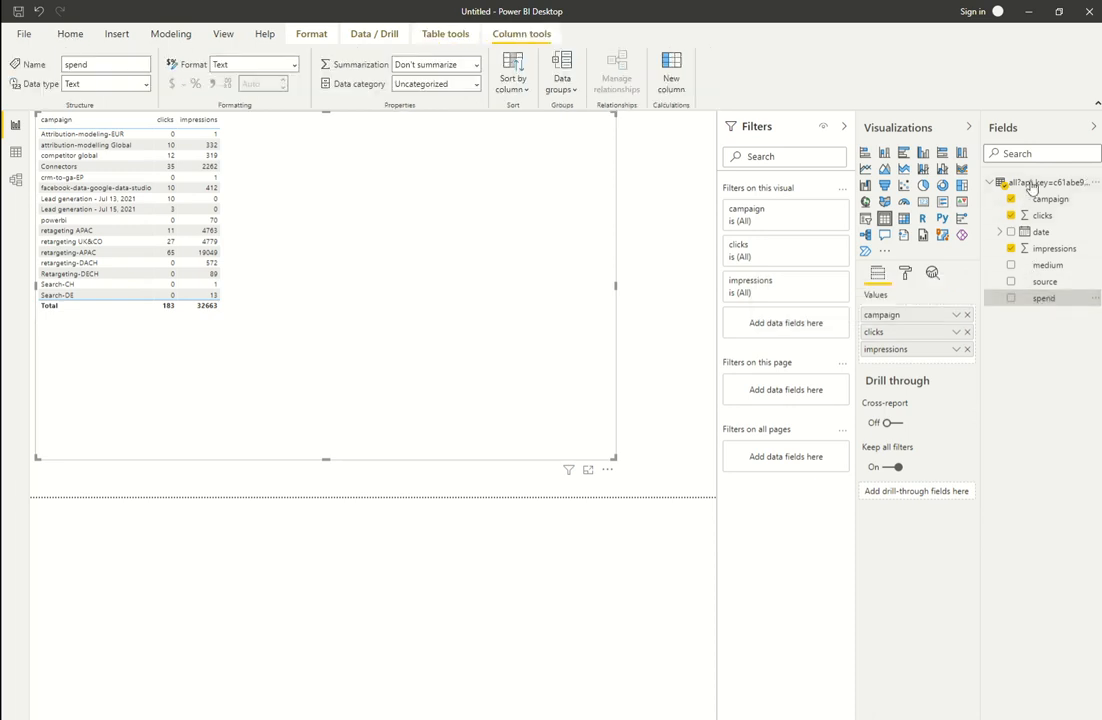
Choose Edit query on the feed table to open Power Query Editor.
{"action": "right_click", "coordinate": [1030, 184]}
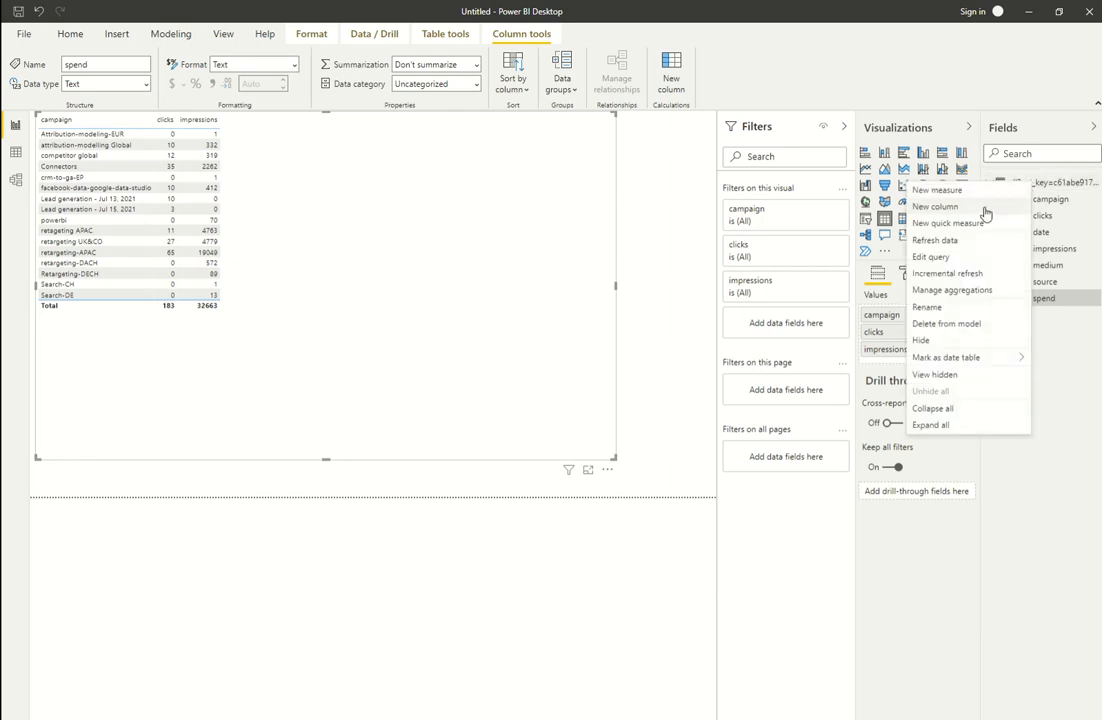
{"action": "mouse_move", "coordinate": [968, 296]}
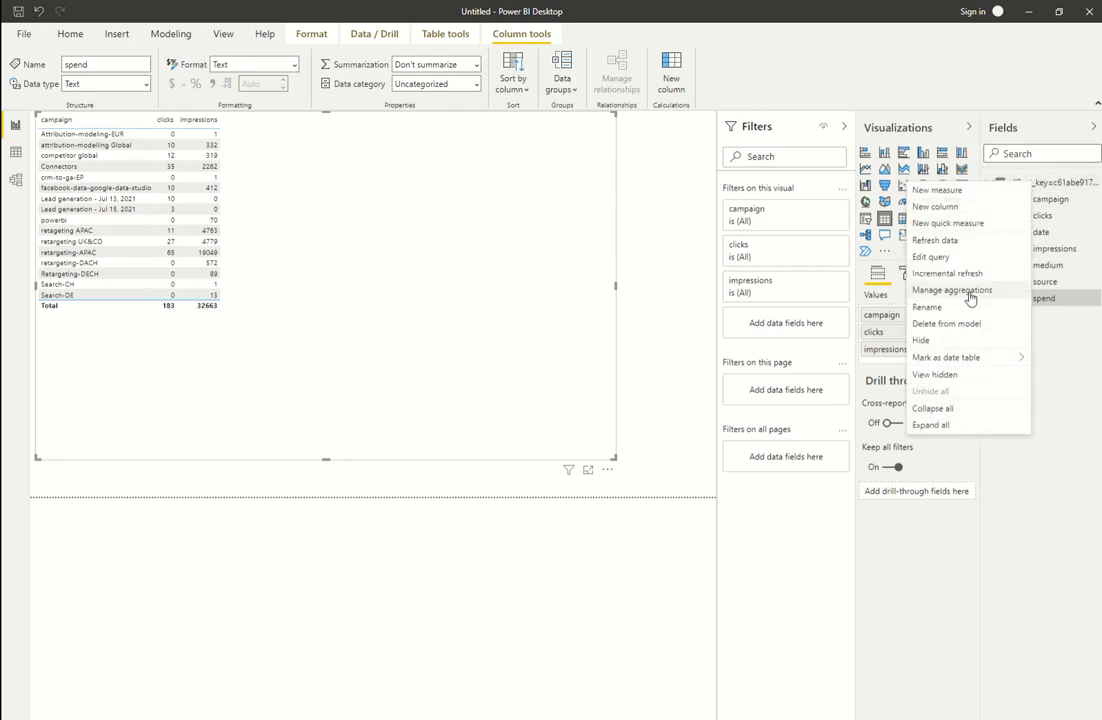
{"action": "left_click", "coordinate": [932, 256]}
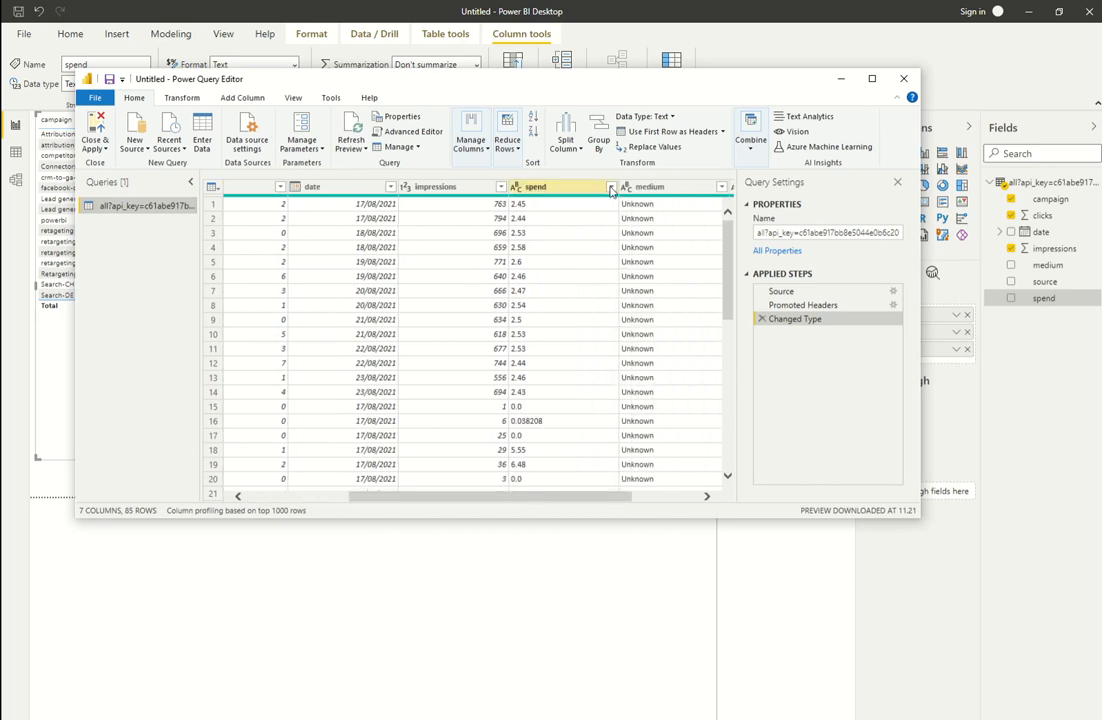
Change the spend column's type to Decimal Number, replacing the current conversion step.
{"action": "right_click", "coordinate": [536, 186]}
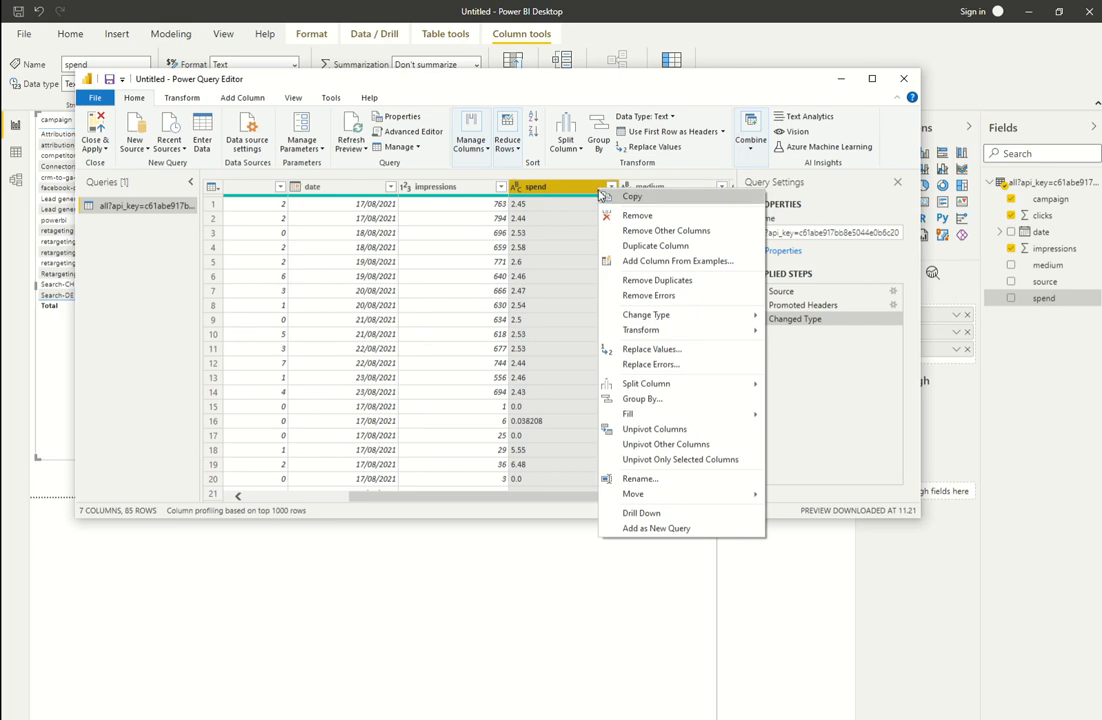
{"action": "mouse_move", "coordinate": [676, 260]}
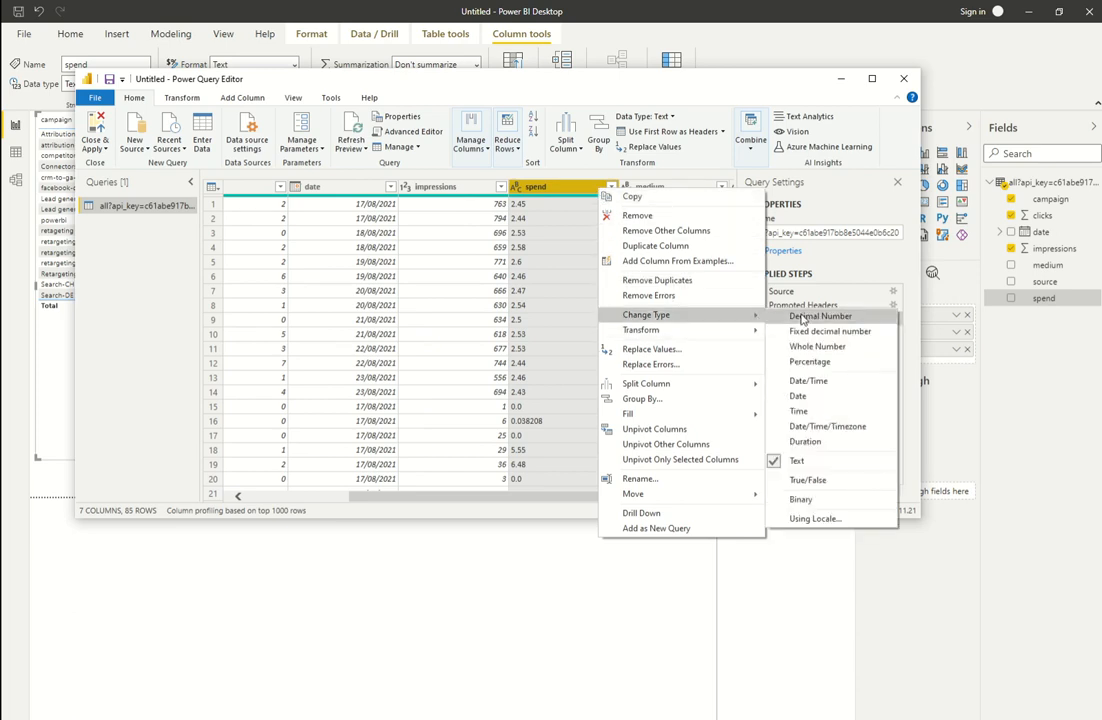
{"action": "left_click", "coordinate": [820, 316]}
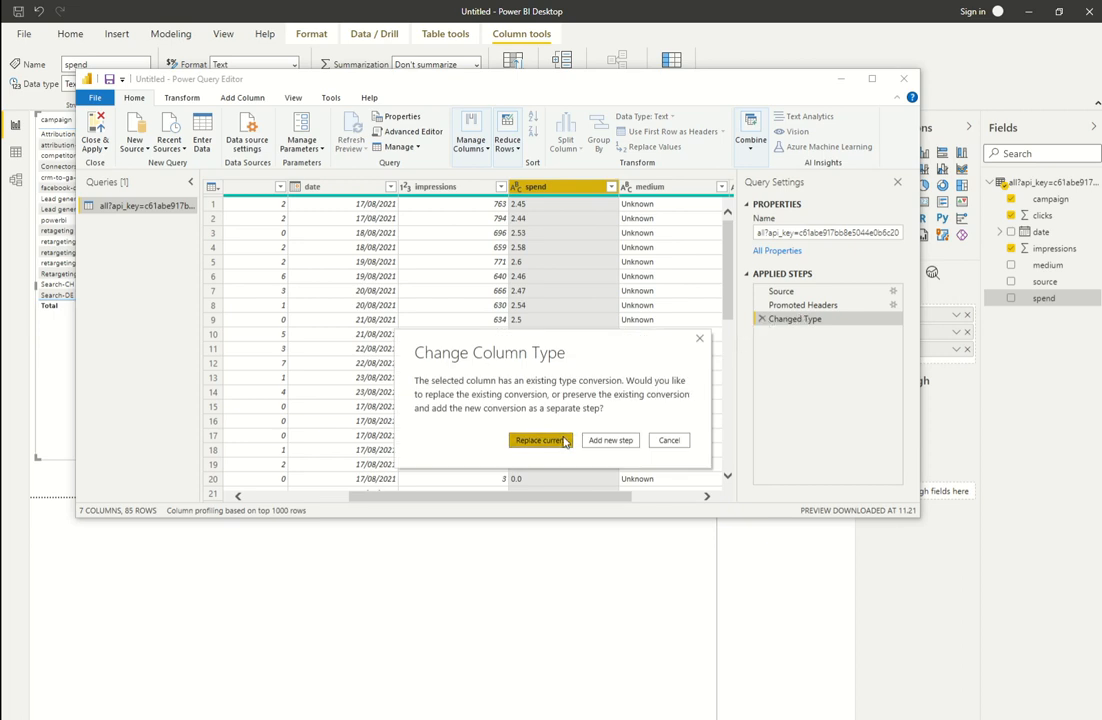
{"action": "left_click", "coordinate": [540, 440]}
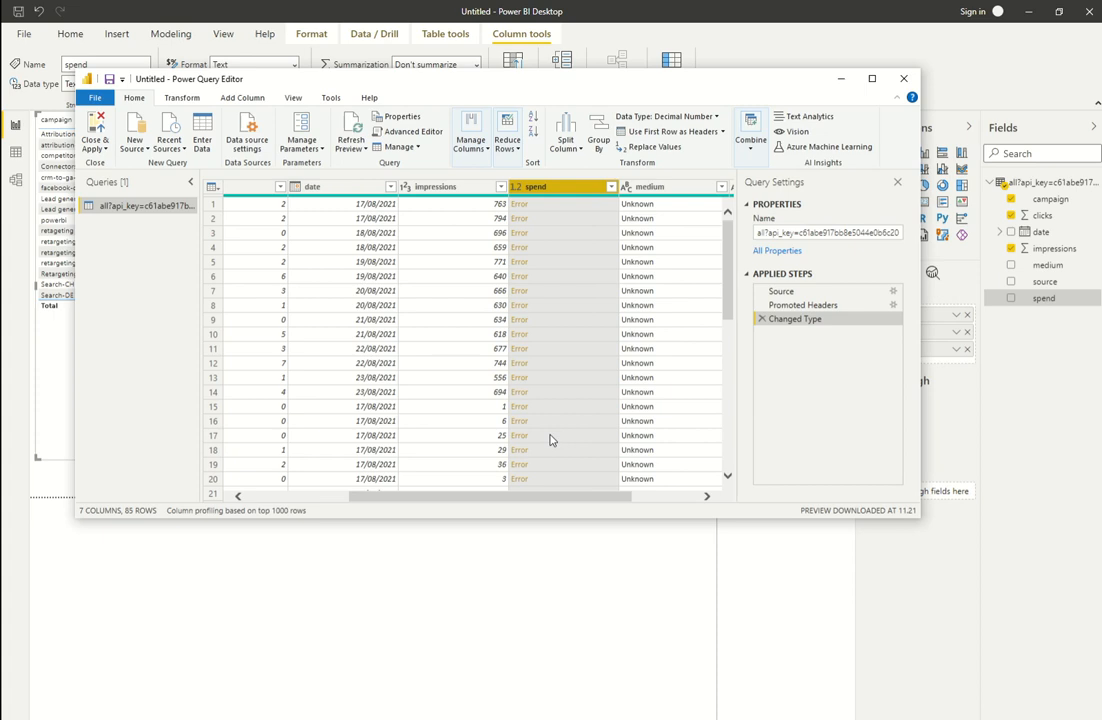
{"action": "mouse_move", "coordinate": [556, 442]}
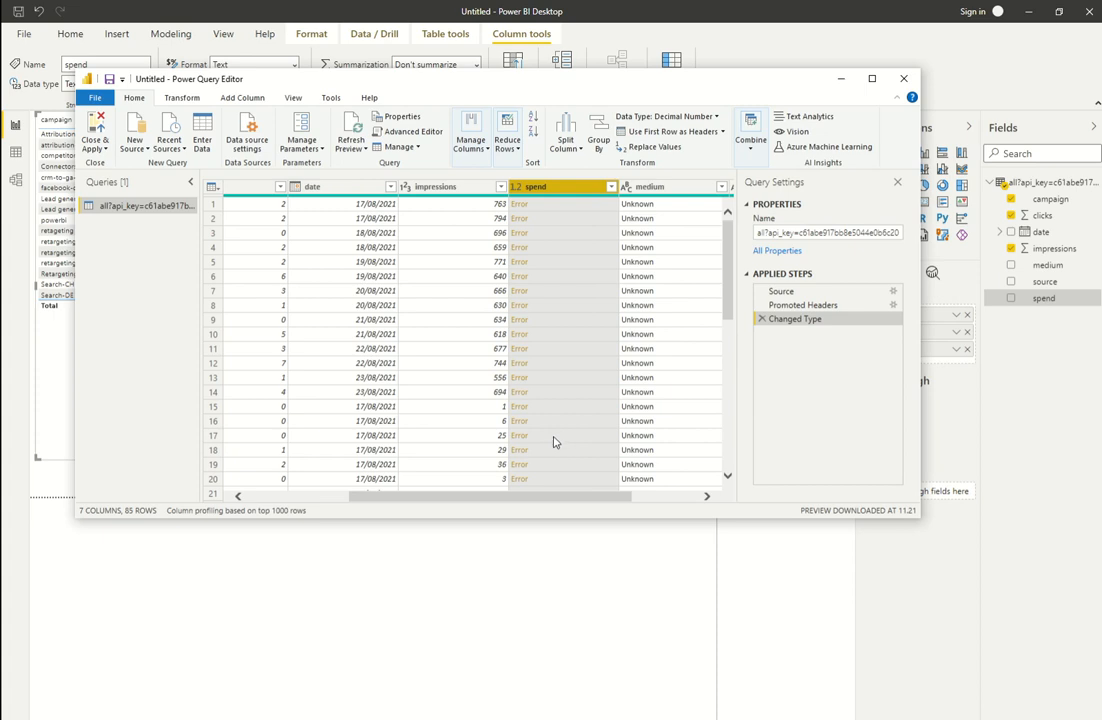
{"action": "mouse_move", "coordinate": [484, 244]}
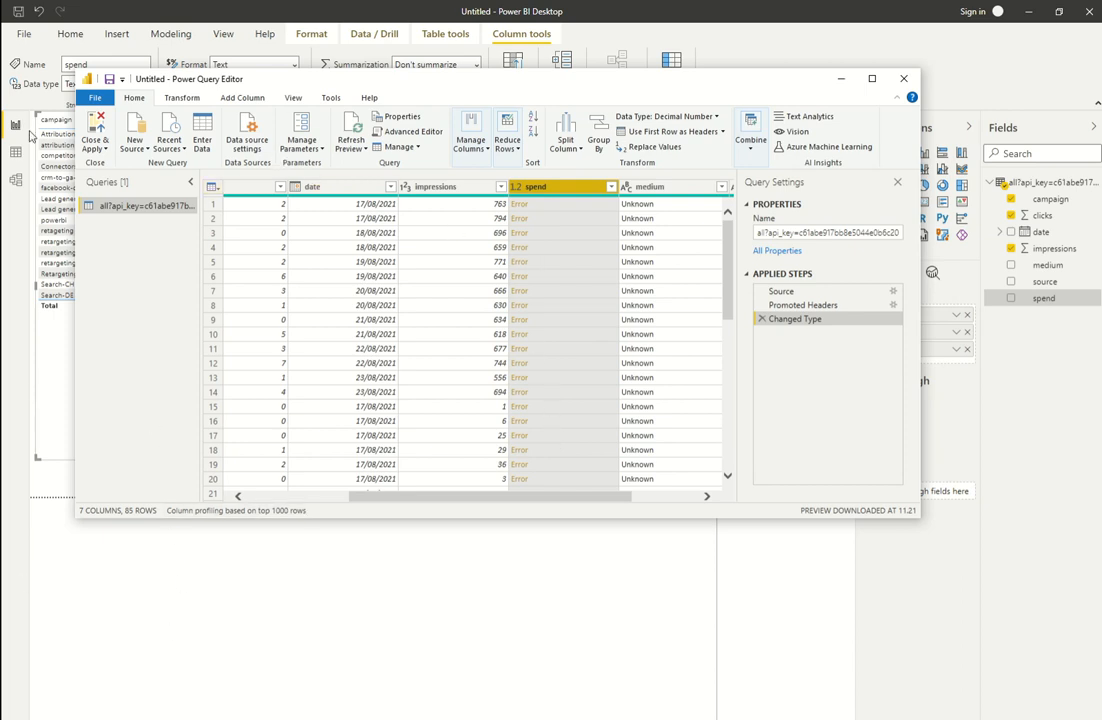
{"action": "left_click", "coordinate": [24, 32]}
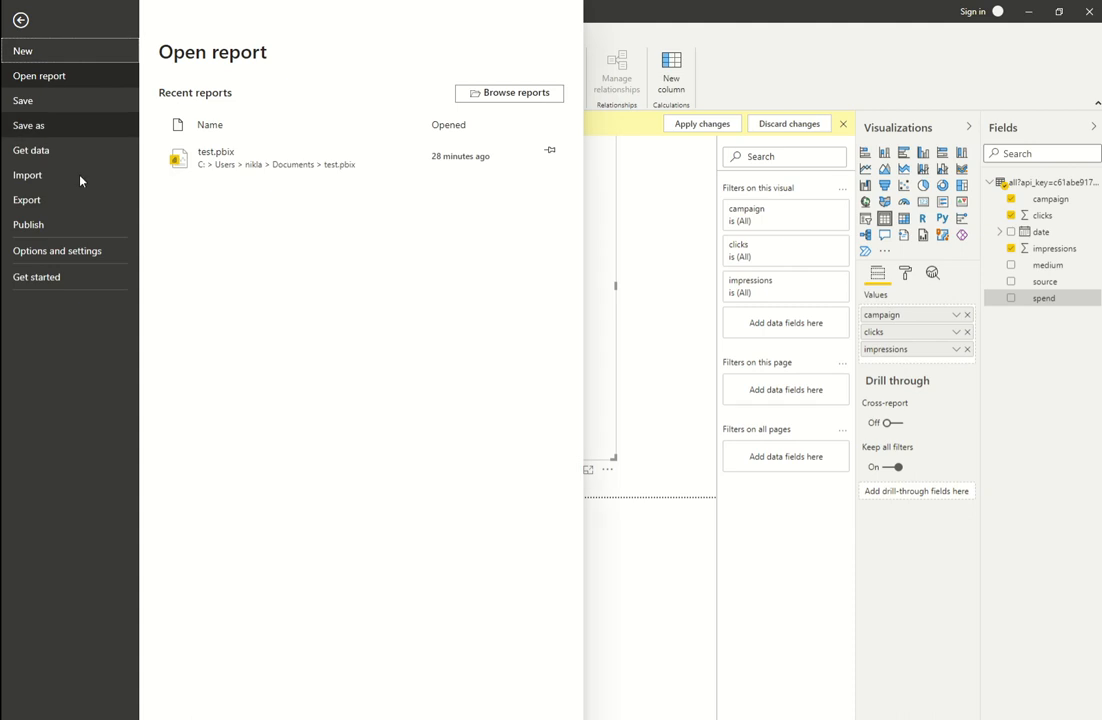
{"action": "mouse_move", "coordinate": [40, 76]}
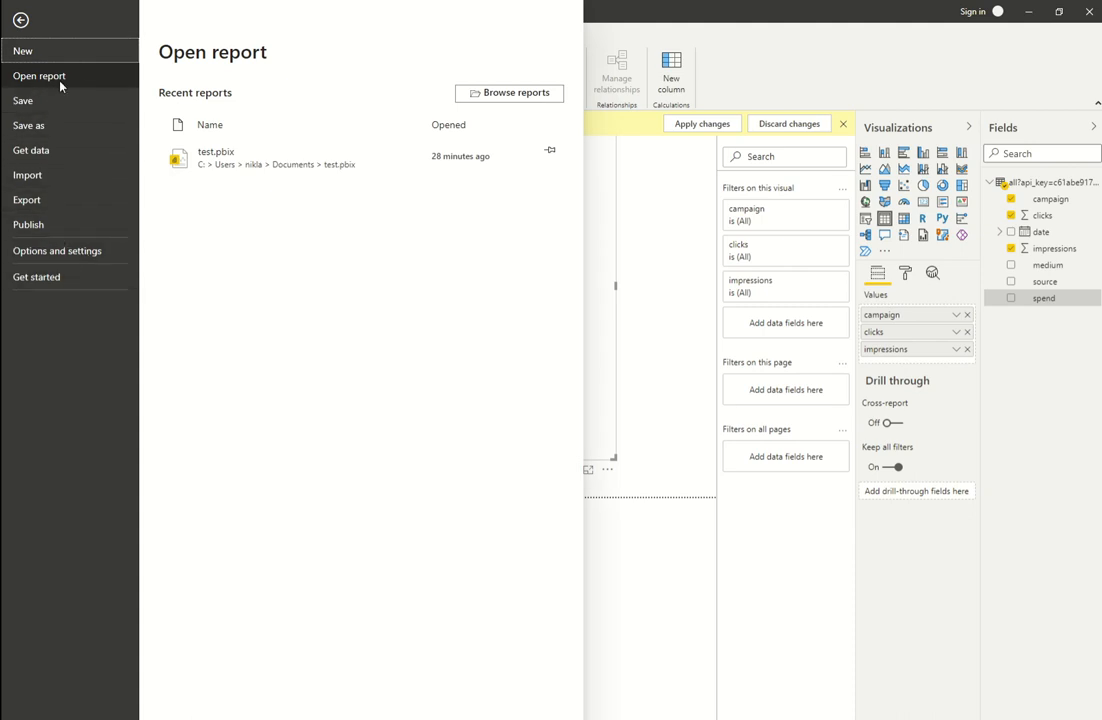
{"action": "mouse_move", "coordinate": [40, 80]}
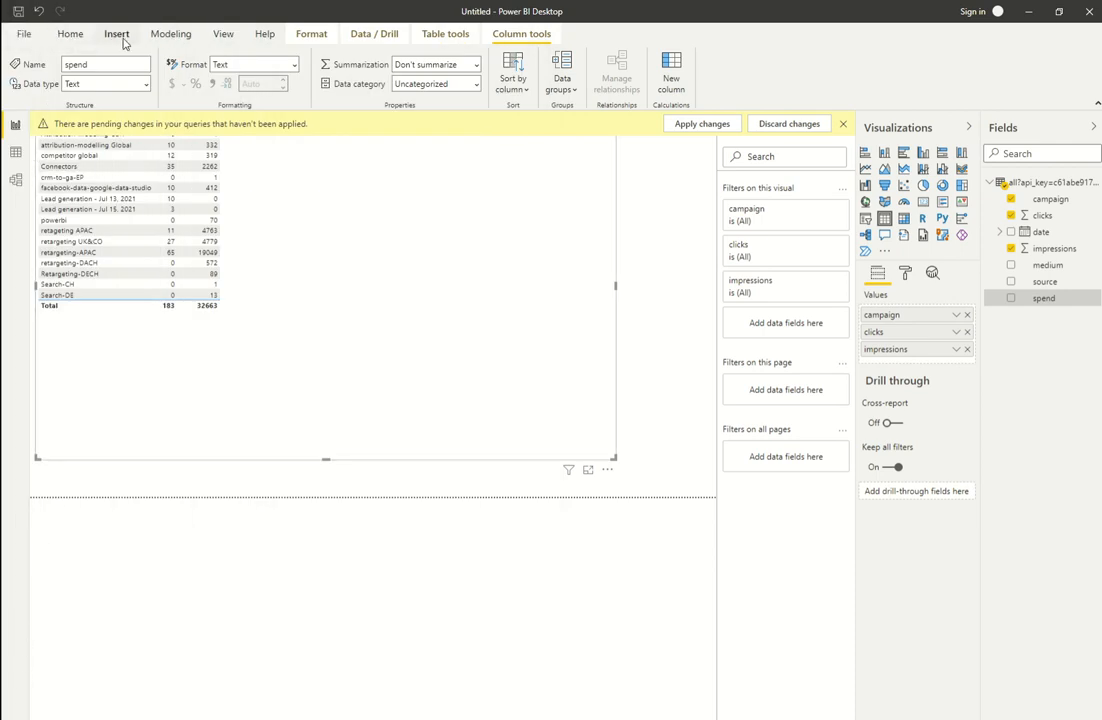
Open the Options dialog from File > Options and settings.
{"action": "left_click", "coordinate": [24, 32]}
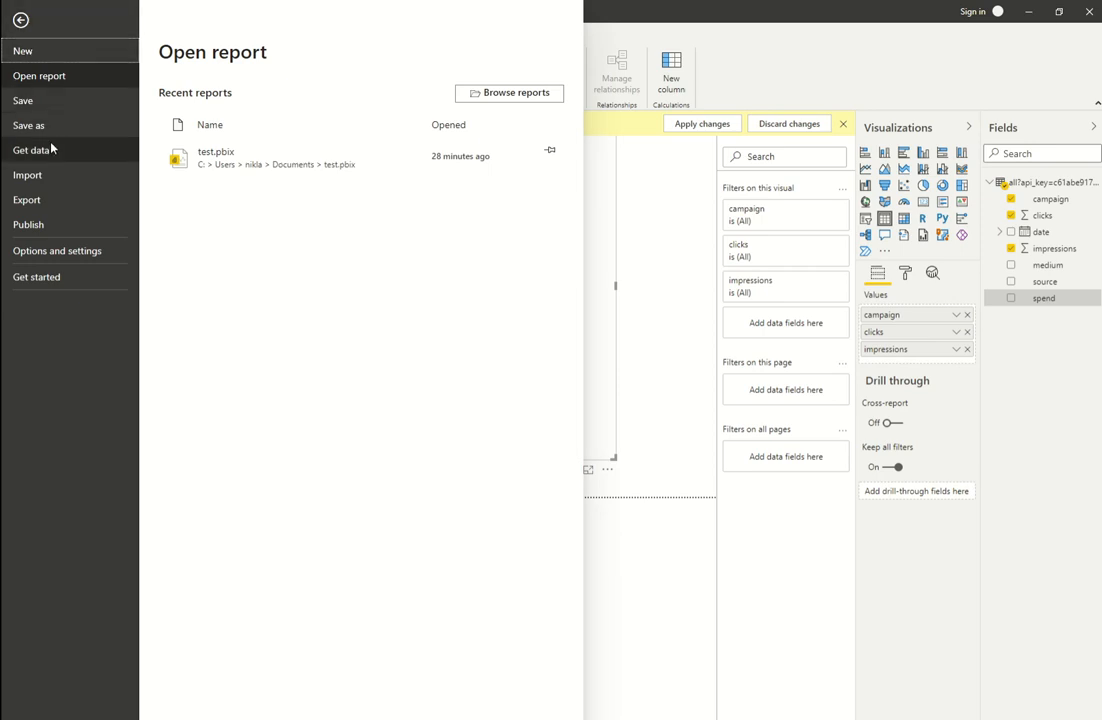
{"action": "left_click", "coordinate": [56, 250]}
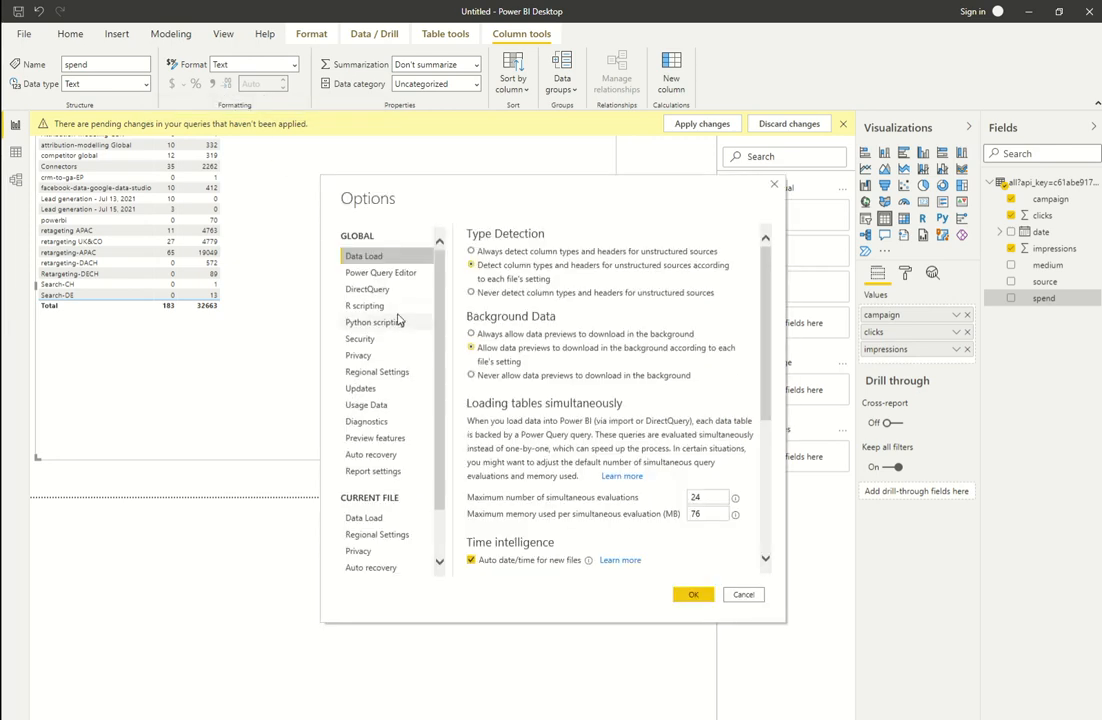
Choose English (United Kingdom) as the import locale under Regional Settings and confirm.
{"action": "left_click", "coordinate": [376, 534]}
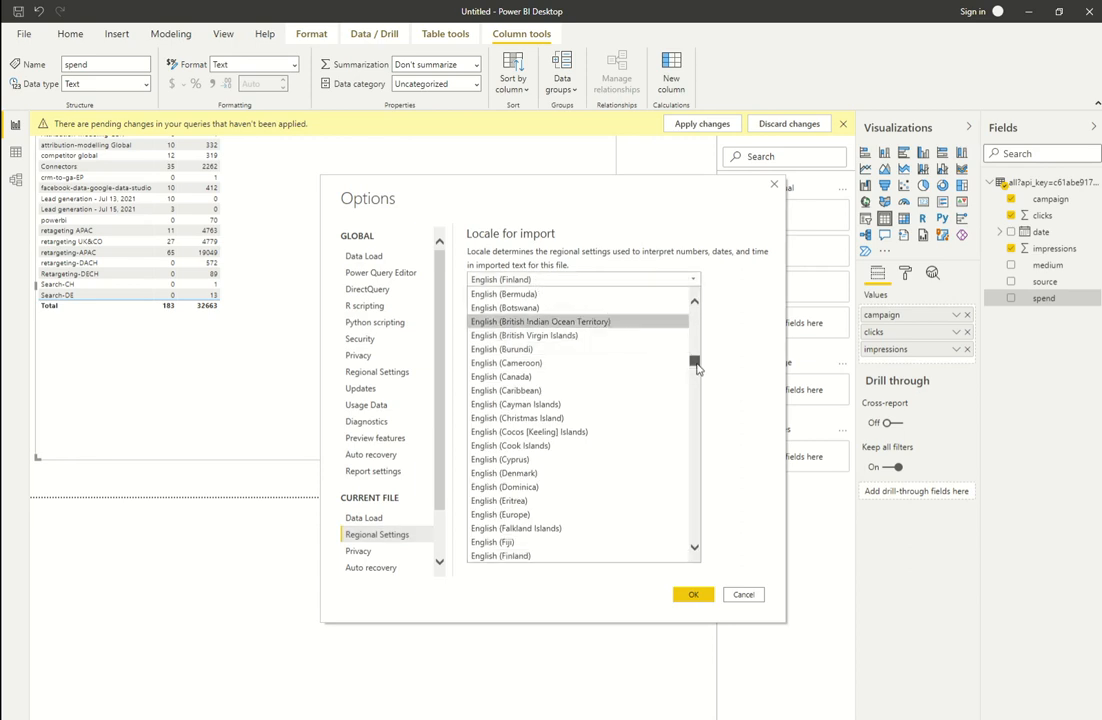
{"action": "scroll", "scroll_direction": "down", "scroll_amount": 3}
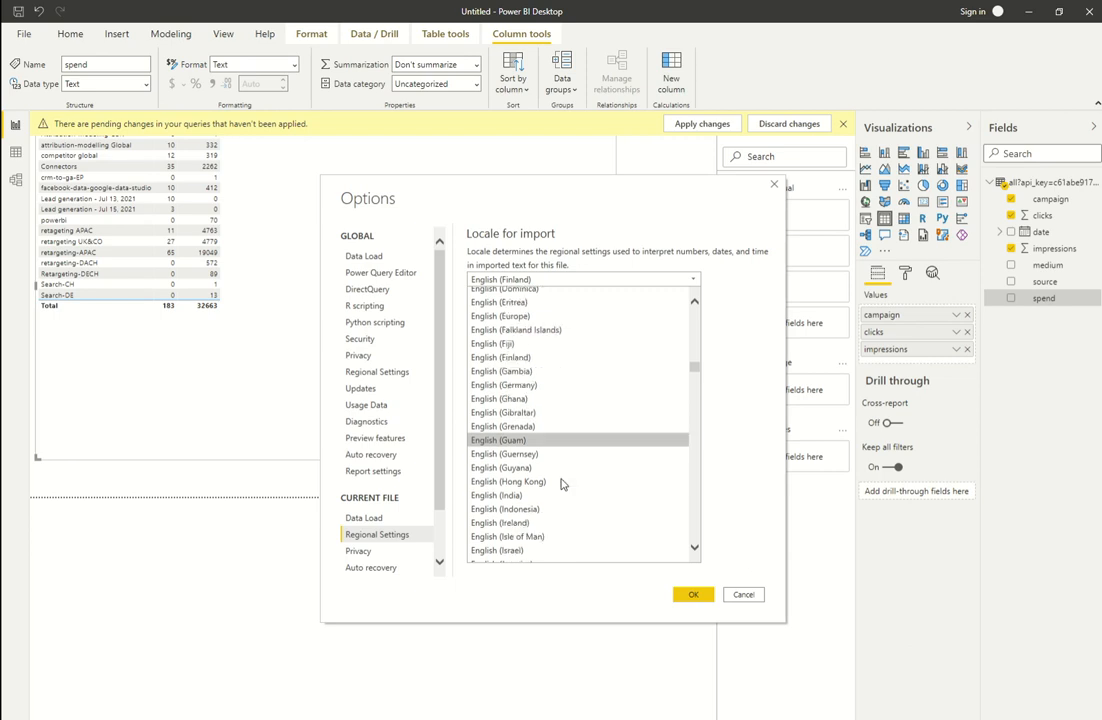
{"action": "scroll", "scroll_direction": "down", "scroll_amount": 3}
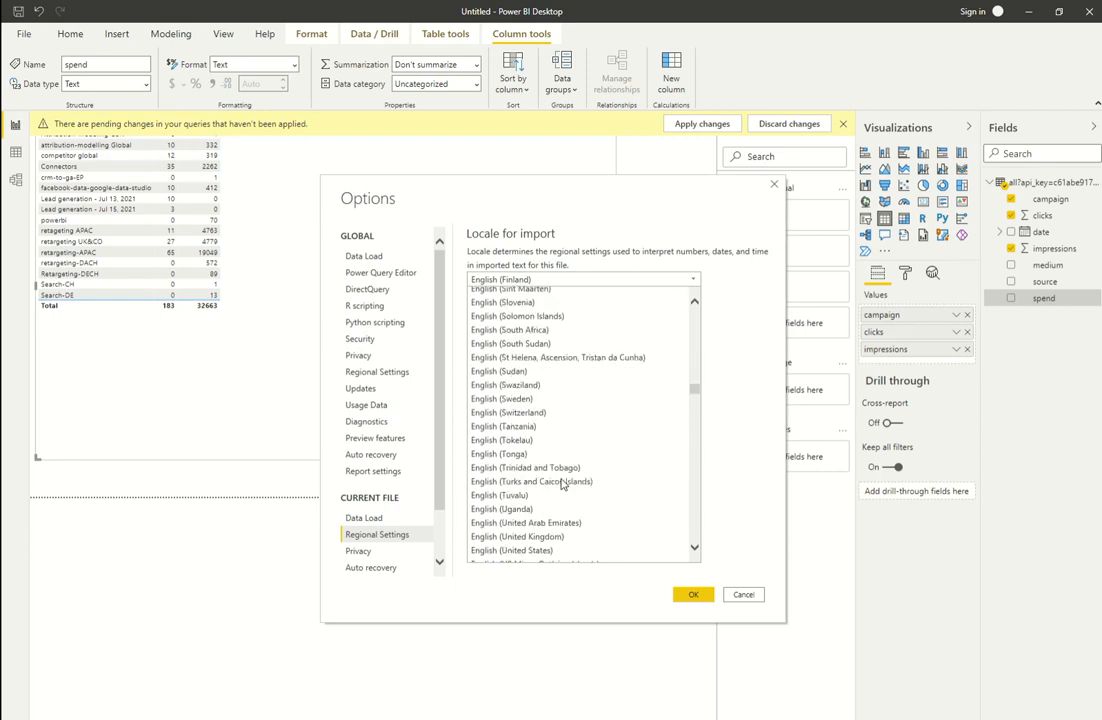
{"action": "mouse_move", "coordinate": [516, 536]}
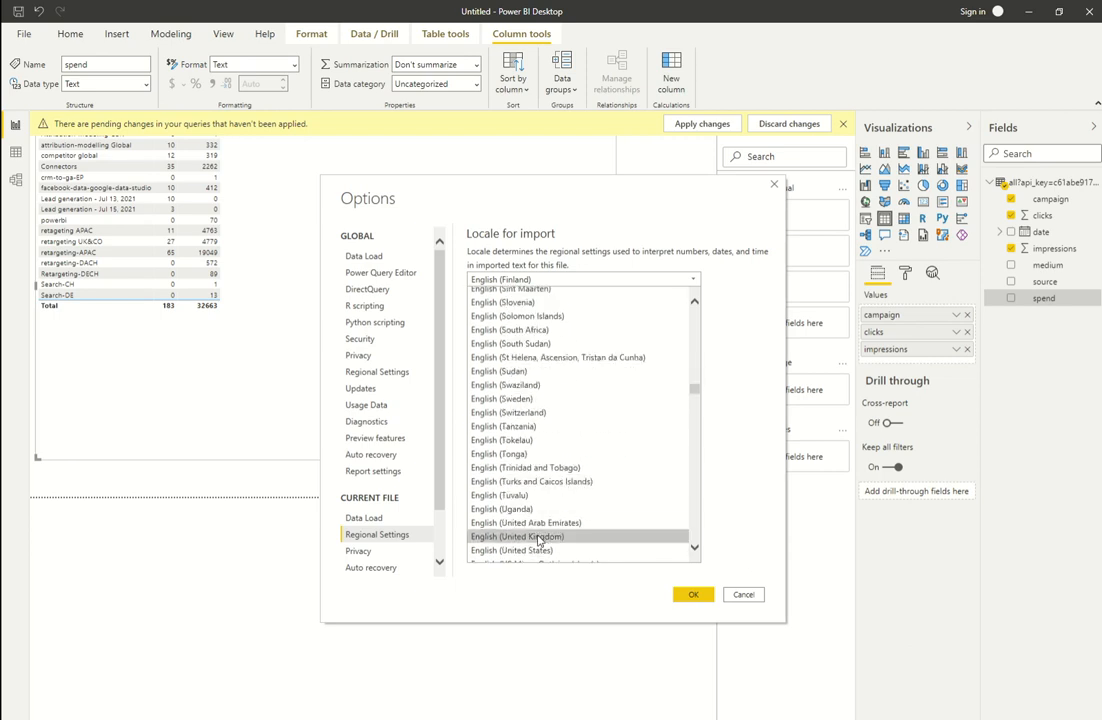
{"action": "left_click", "coordinate": [516, 536]}
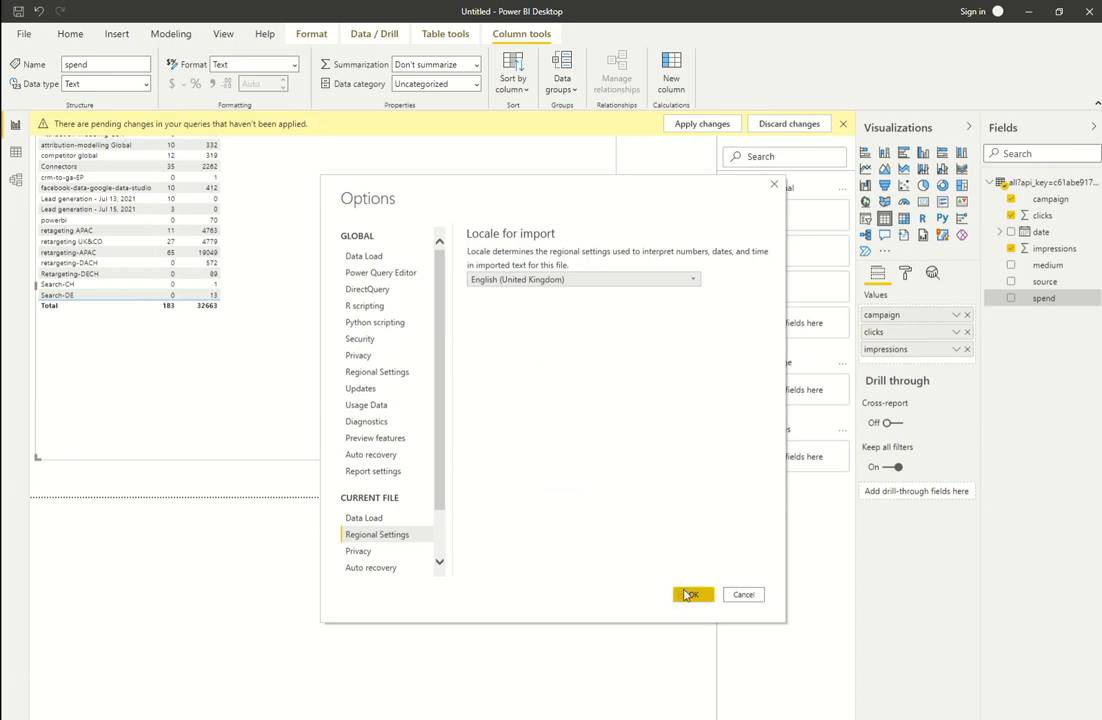
{"action": "left_click", "coordinate": [692, 594]}
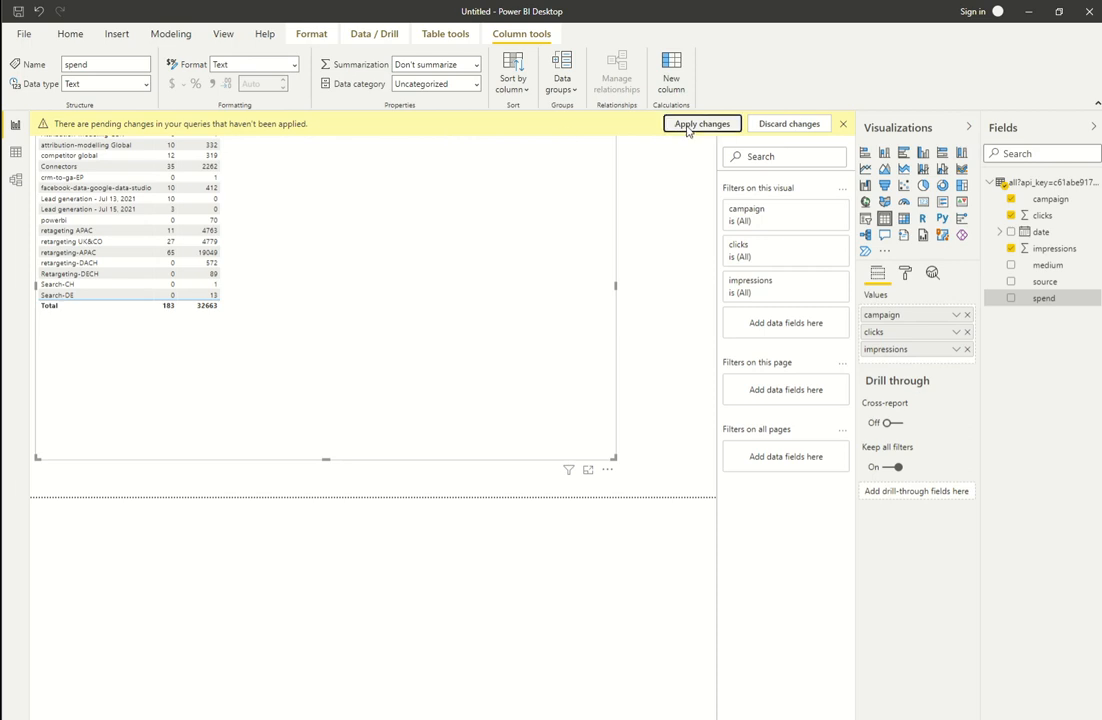
Apply the pending query changes so spend loads as a decimal number.
{"action": "left_click", "coordinate": [700, 124]}
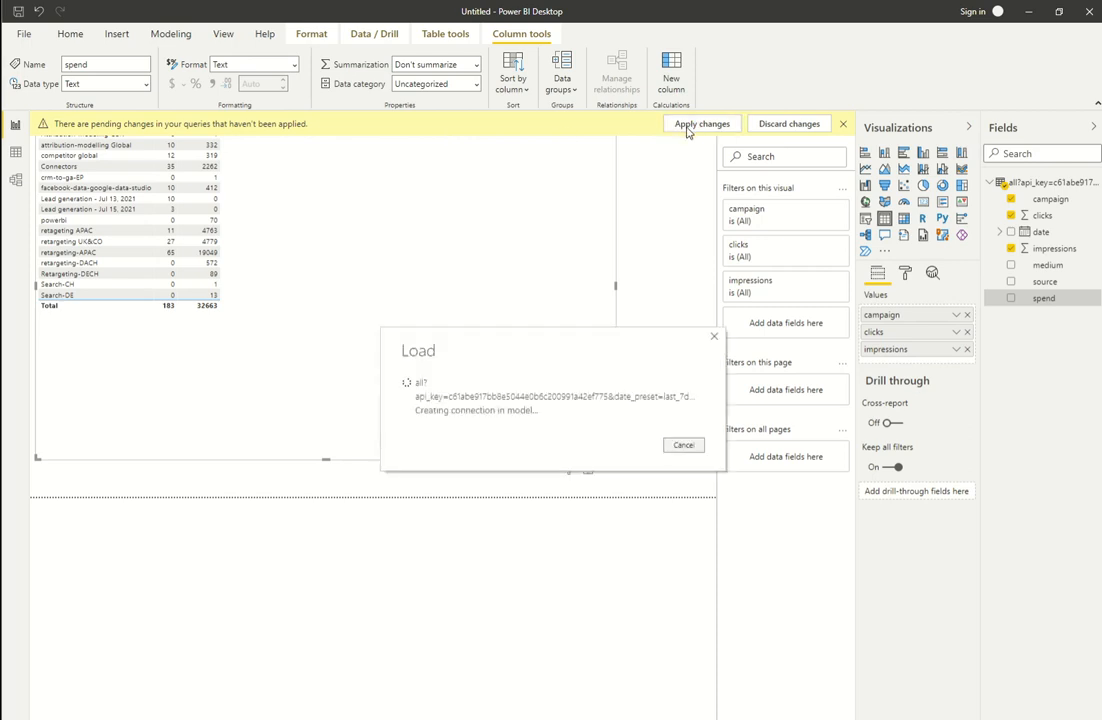
{"action": "left_click", "coordinate": [700, 124]}
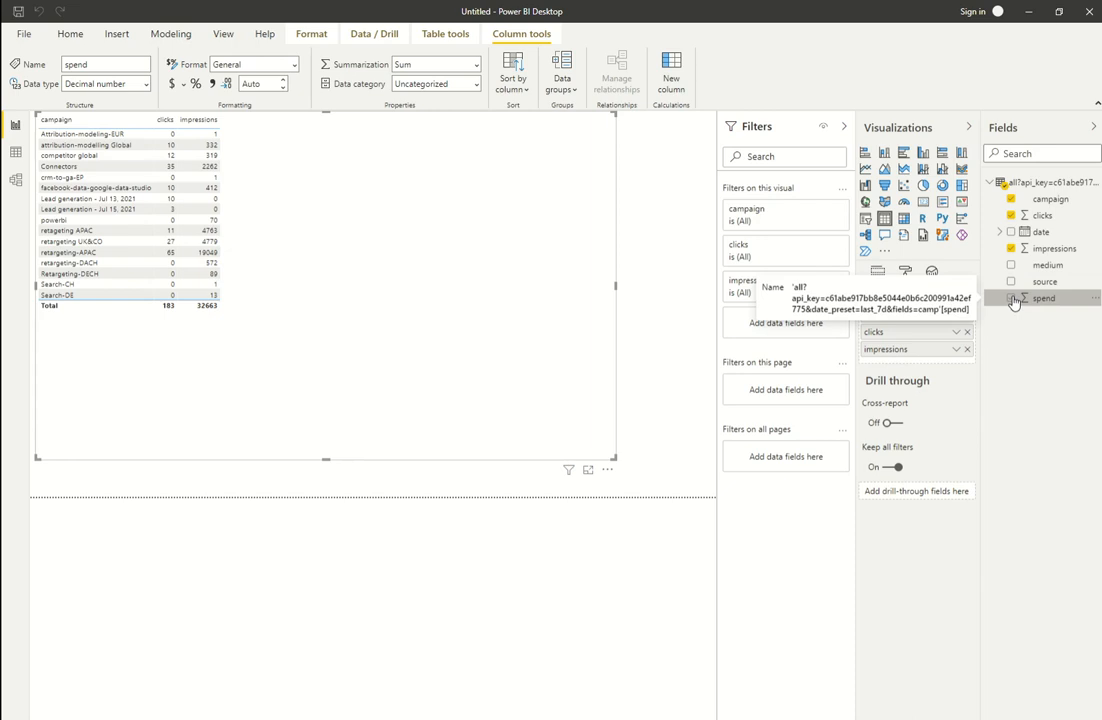
Add the spend field to the table visual and highlight the facebook-data-google-data-studio campaign row.
{"action": "left_click", "coordinate": [1012, 298]}
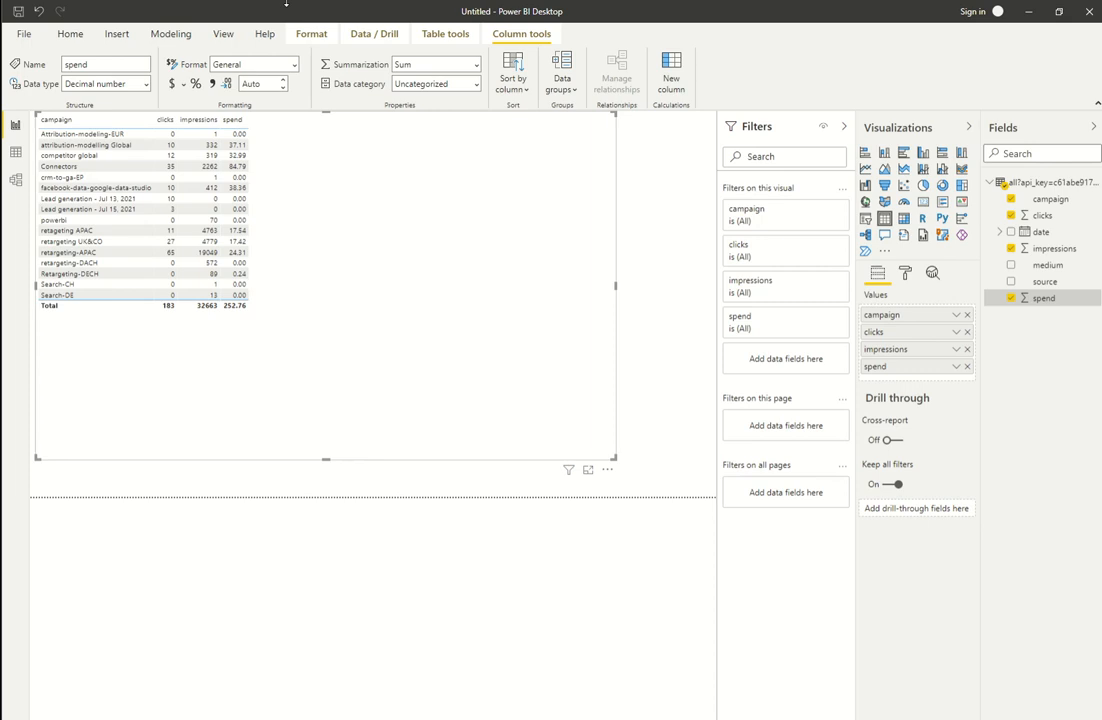
{"action": "left_click", "coordinate": [96, 188]}
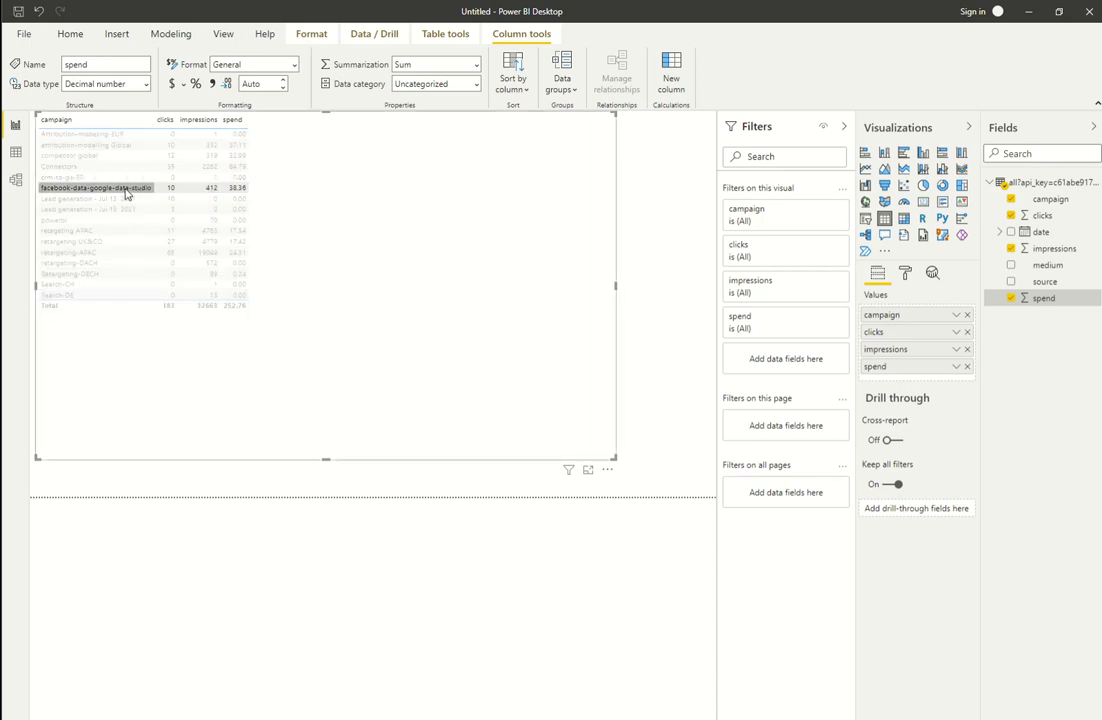